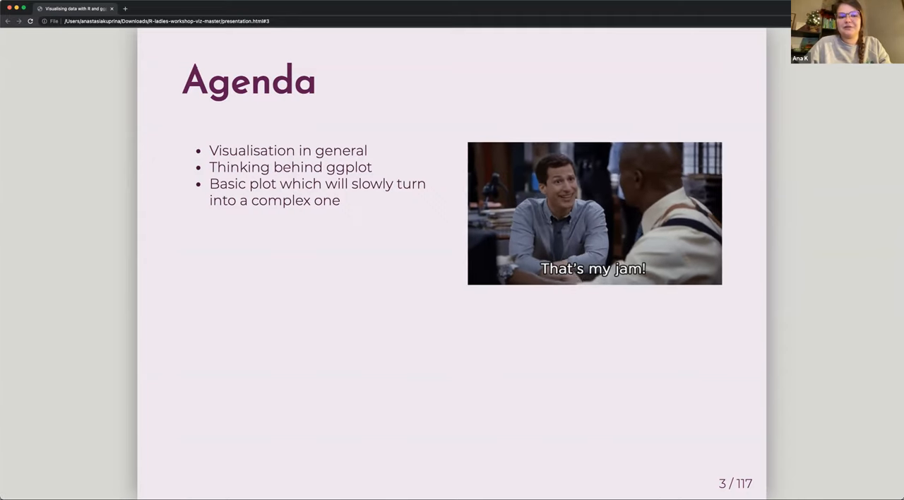
pyautogui.moveTo(425, 352)
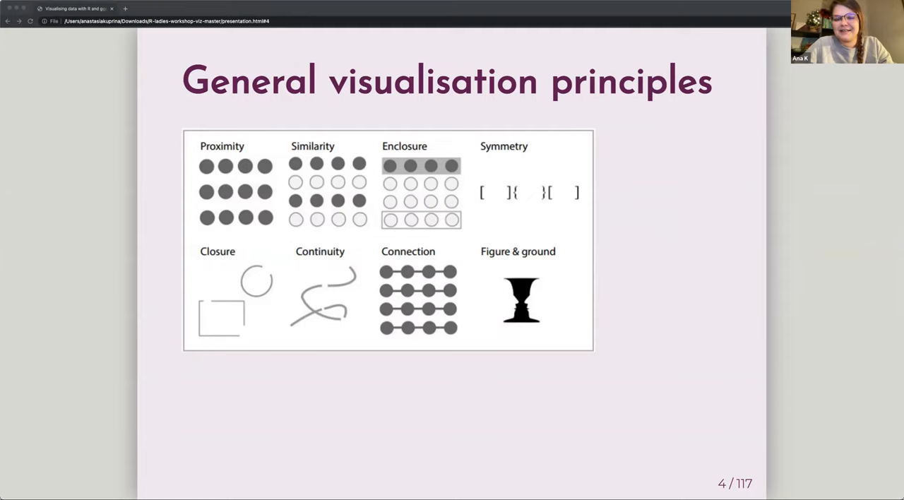
pyautogui.moveTo(493, 333)
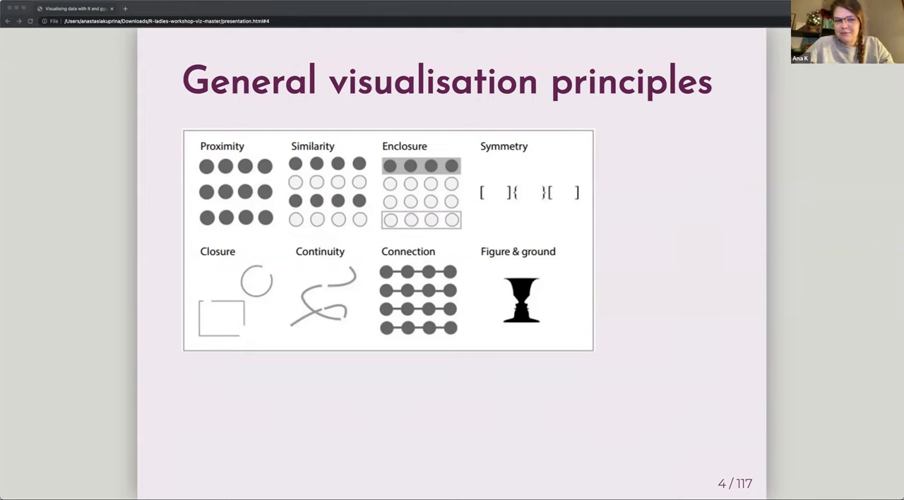
pyautogui.moveTo(376, 371)
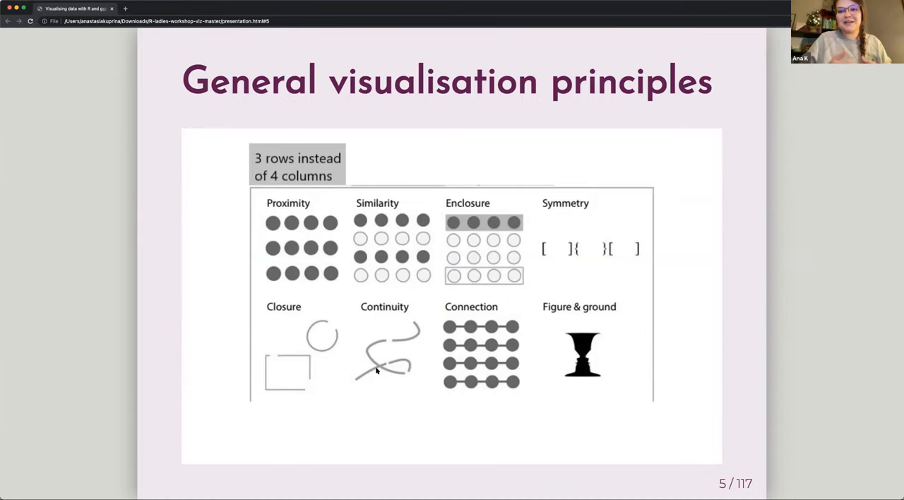
pyautogui.moveTo(410, 171)
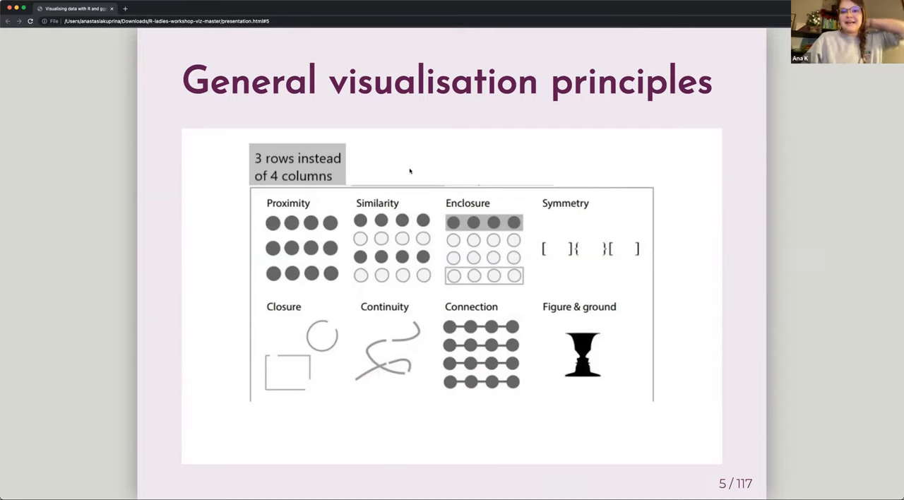
pyautogui.moveTo(511, 43)
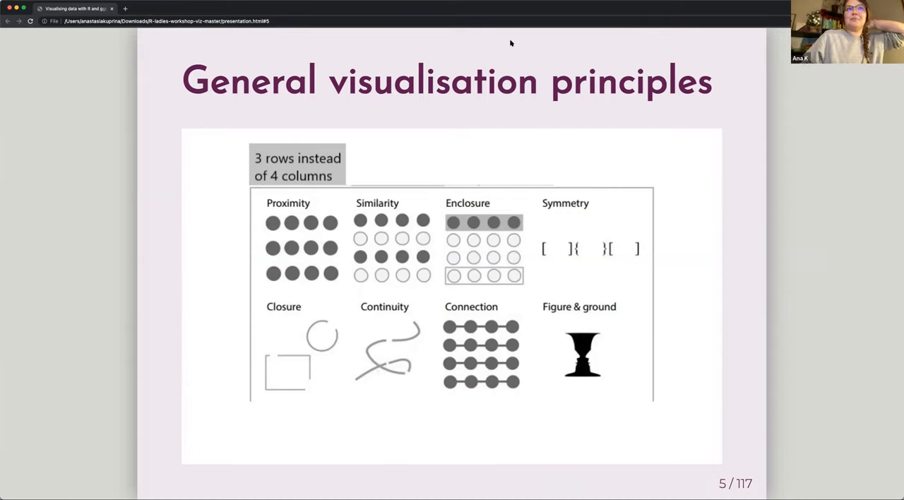
pyautogui.moveTo(435, 297)
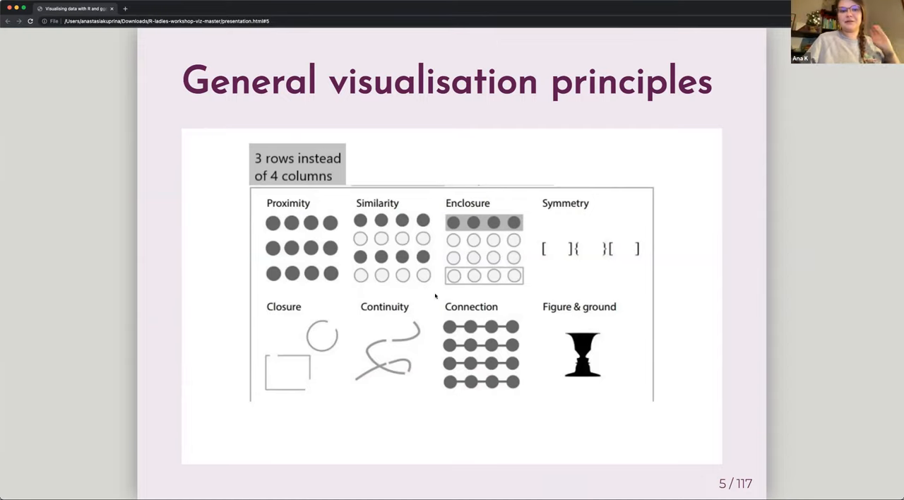
pyautogui.moveTo(416, 429)
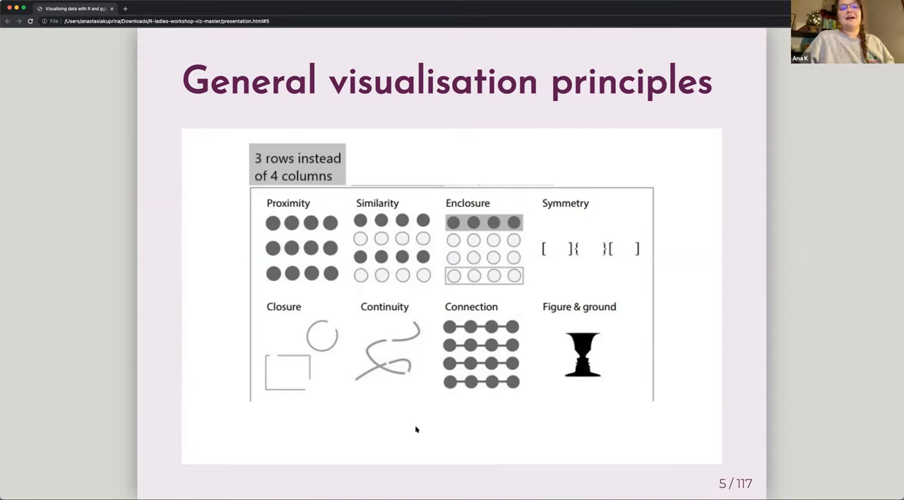
pyautogui.moveTo(421, 399)
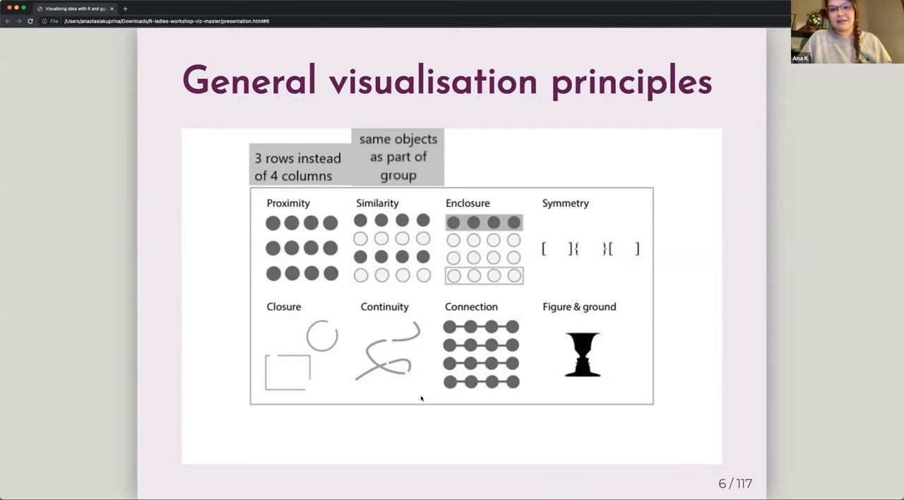
pyautogui.moveTo(493, 390)
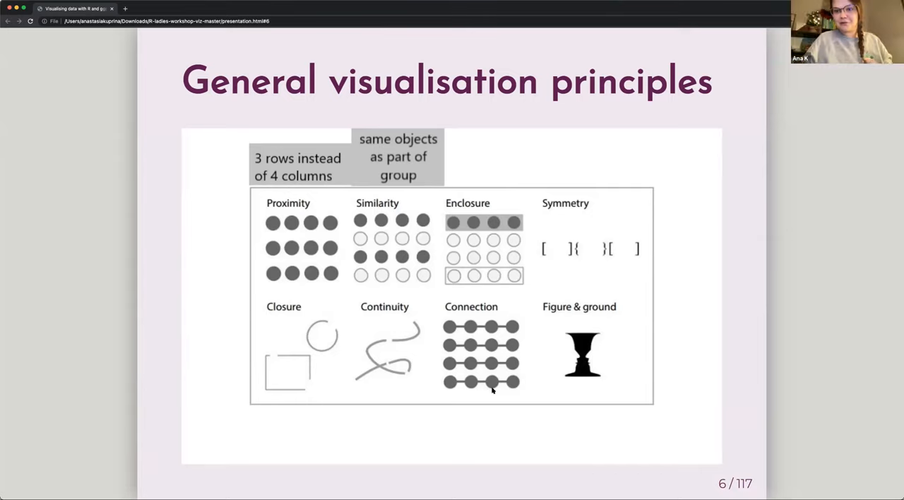
pyautogui.moveTo(486, 371)
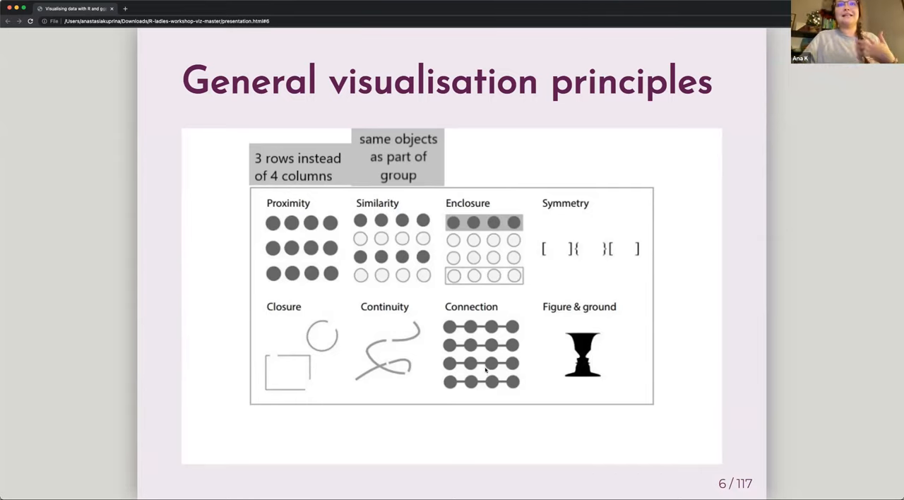
pyautogui.moveTo(524, 286)
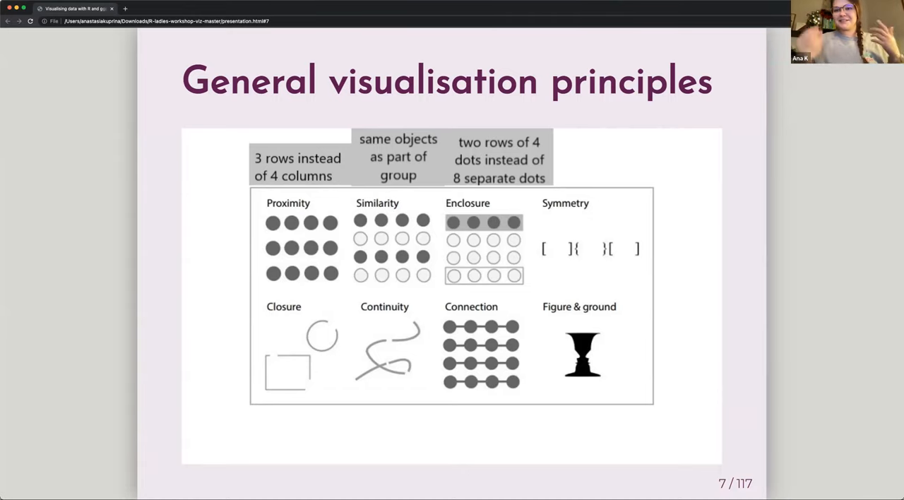
pyautogui.moveTo(519, 384)
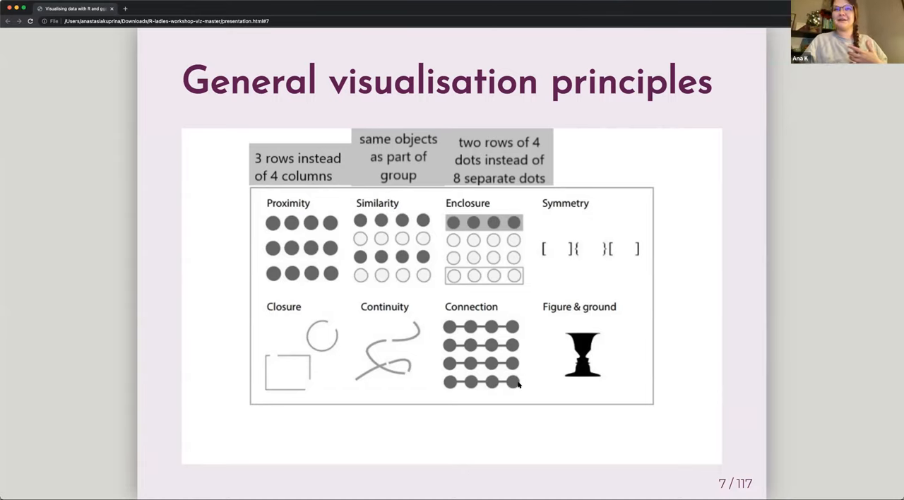
pyautogui.moveTo(542, 267)
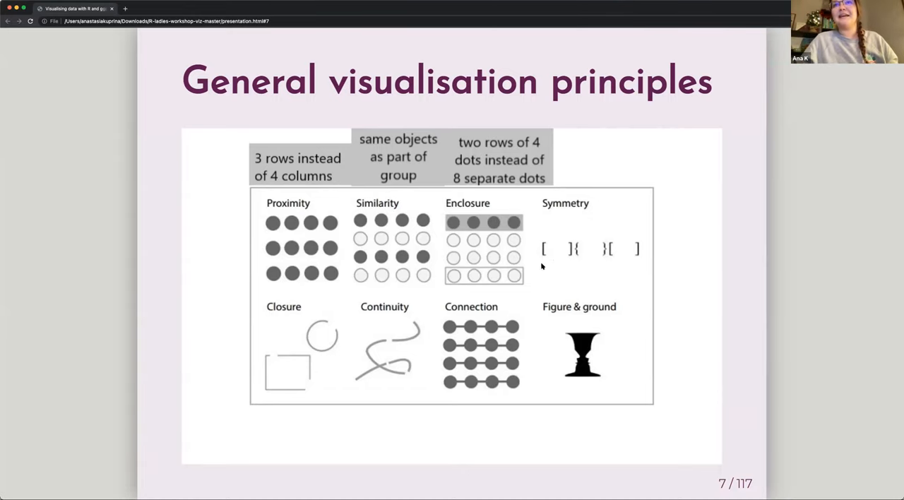
pyautogui.moveTo(557, 286)
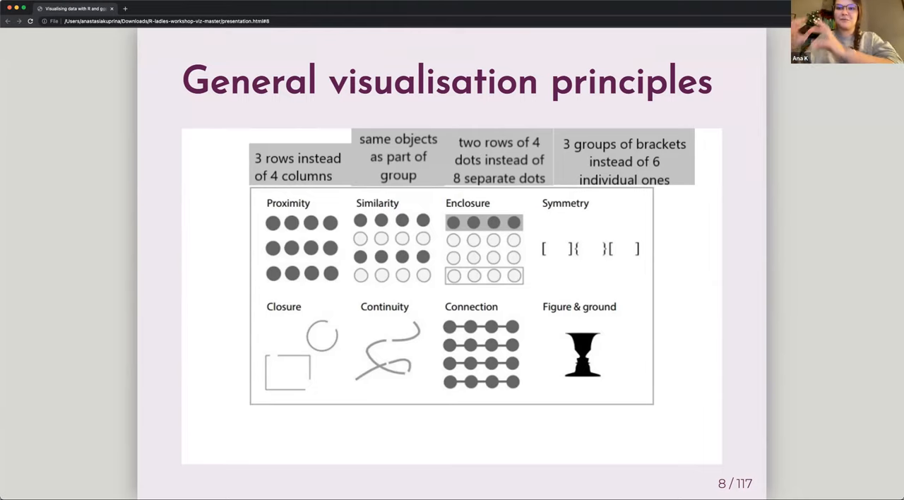
pyautogui.moveTo(437, 452)
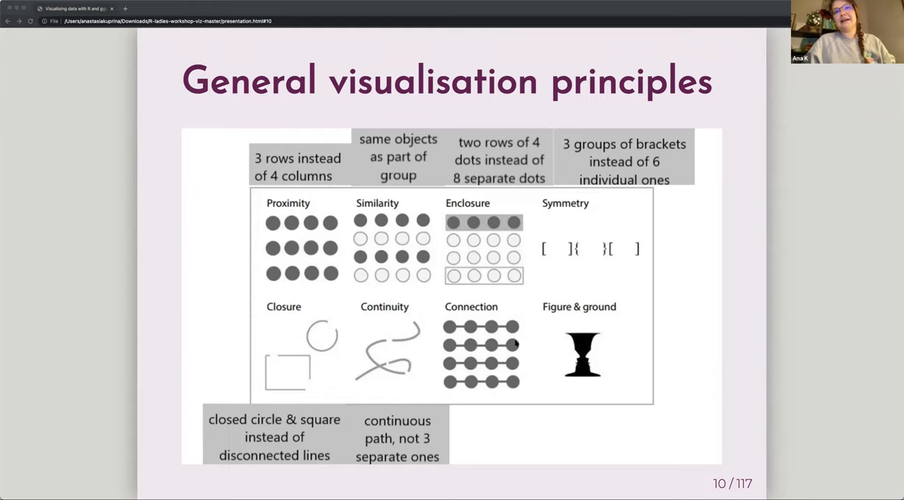
pyautogui.moveTo(491, 364)
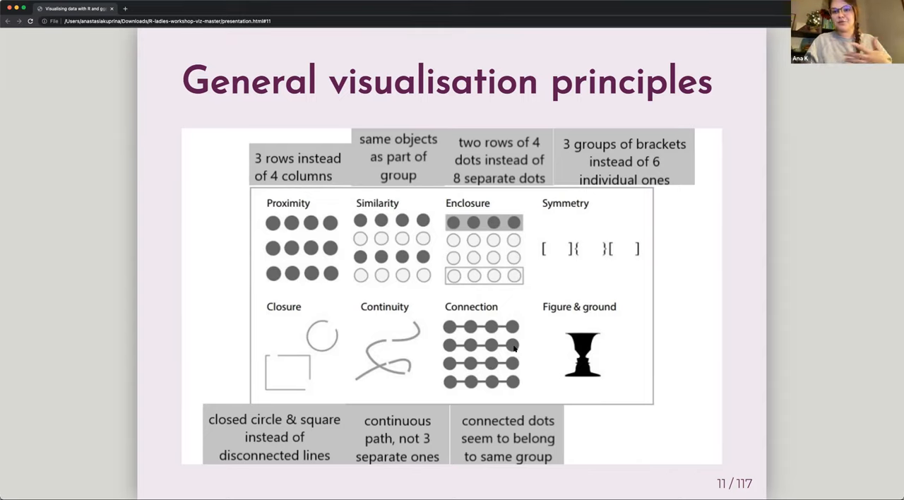
pyautogui.moveTo(591, 383)
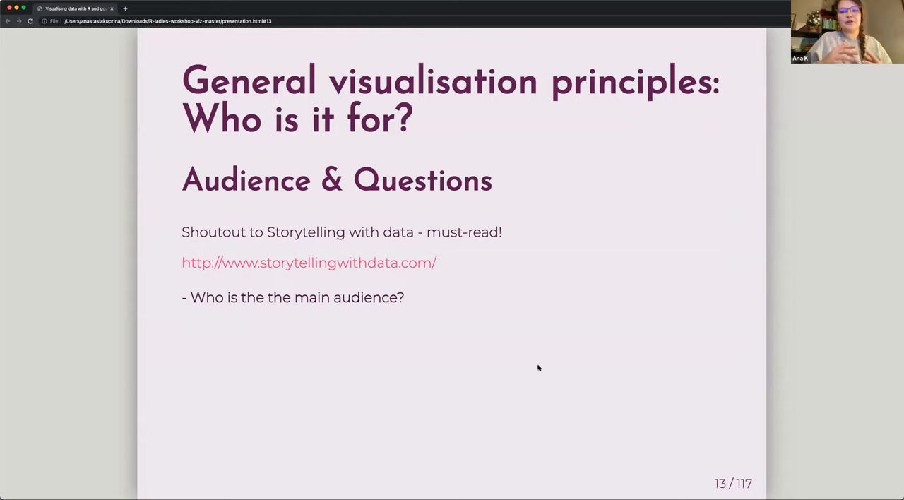
pyautogui.moveTo(533, 387)
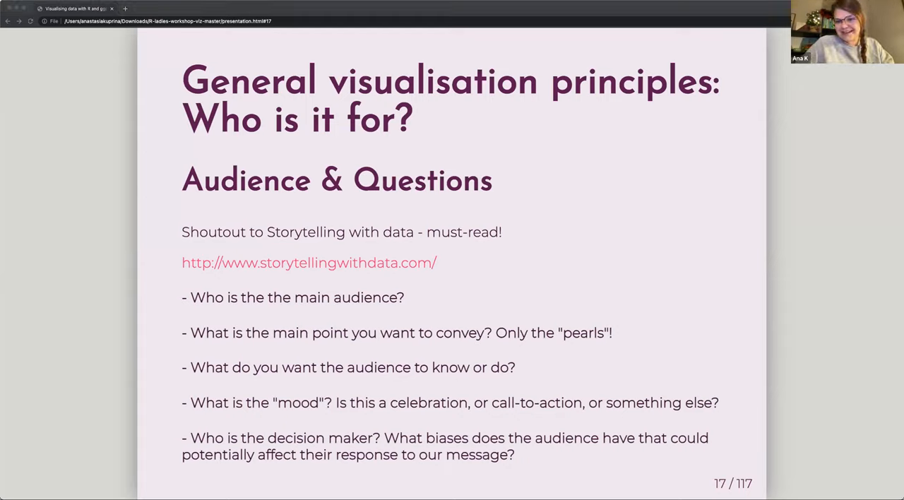
pyautogui.moveTo(488, 421)
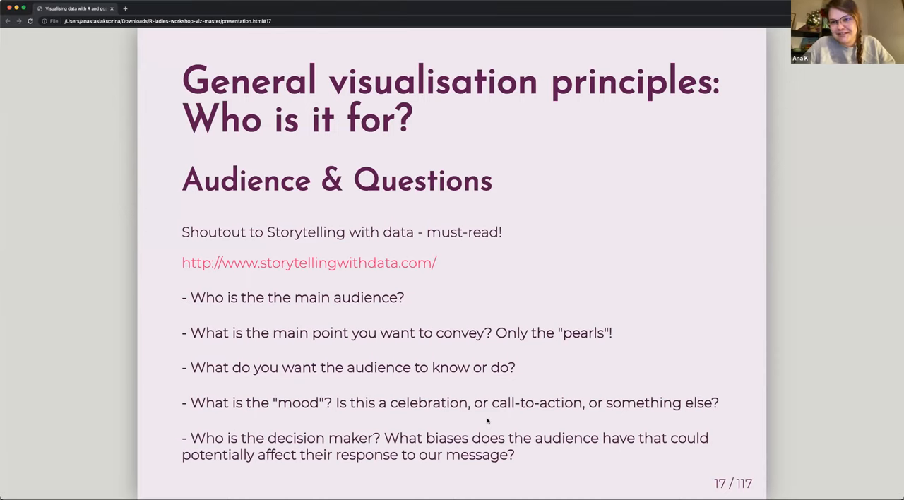
pyautogui.moveTo(803, 411)
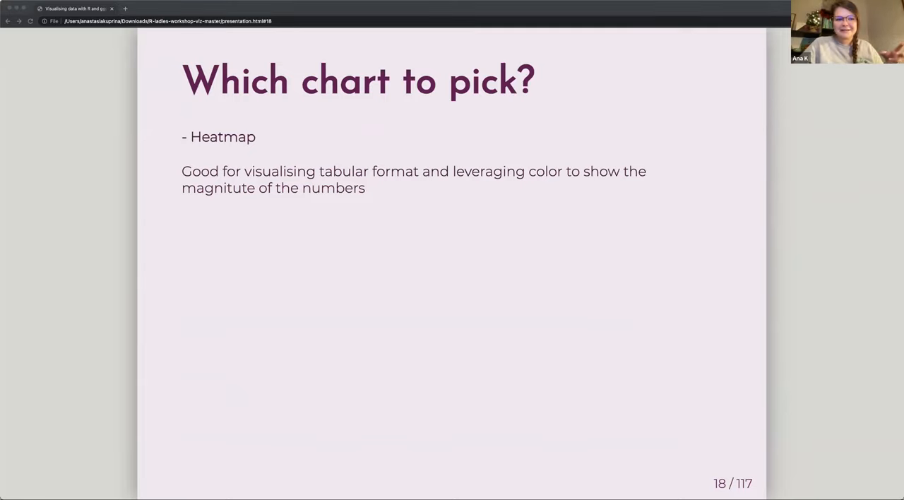
pyautogui.moveTo(411, 316)
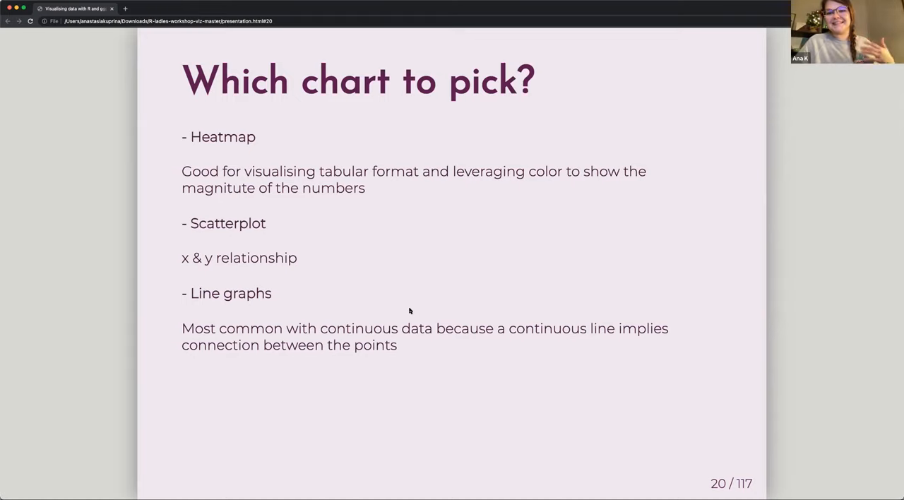
pyautogui.moveTo(378, 385)
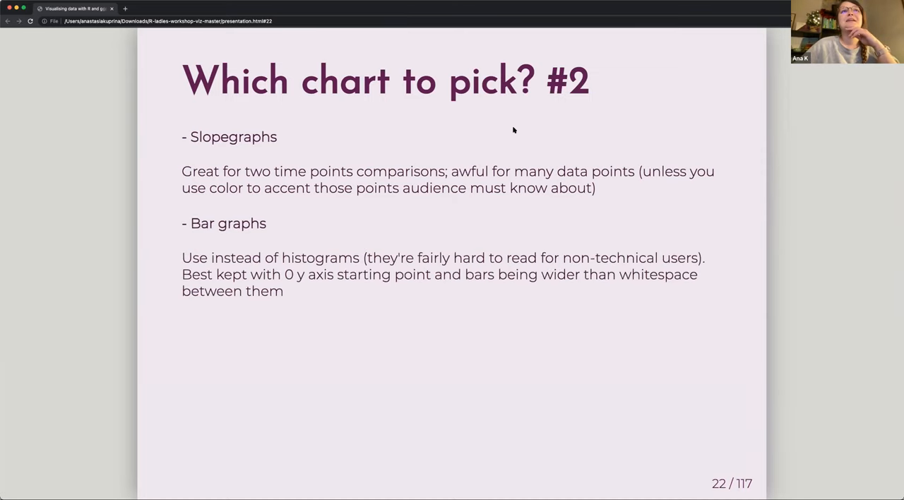
pyautogui.moveTo(452, 385)
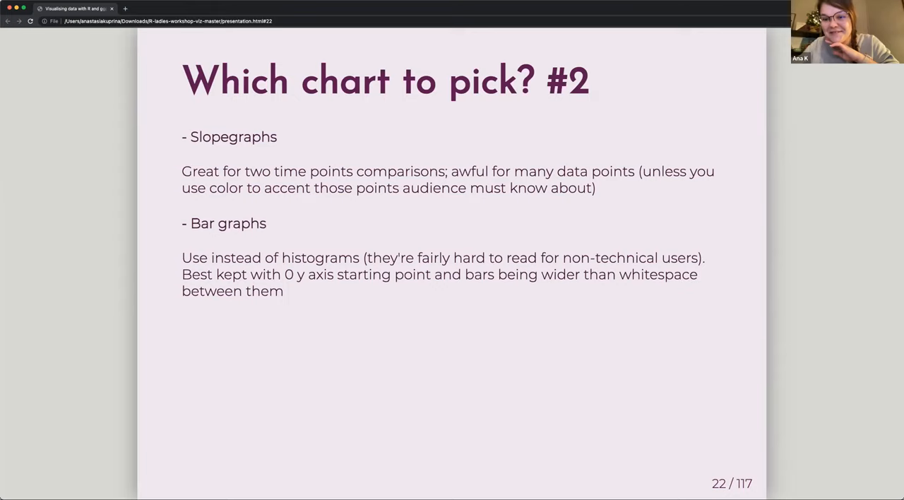
pyautogui.moveTo(512, 310)
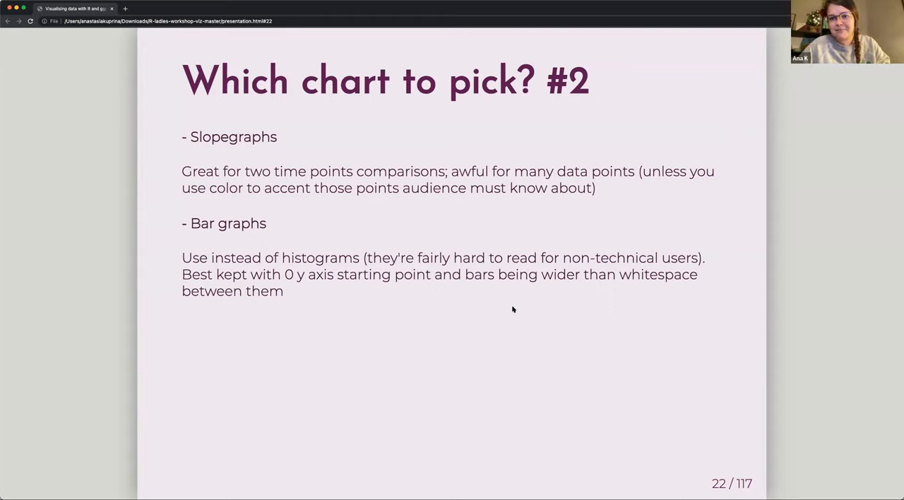
pyautogui.moveTo(517, 431)
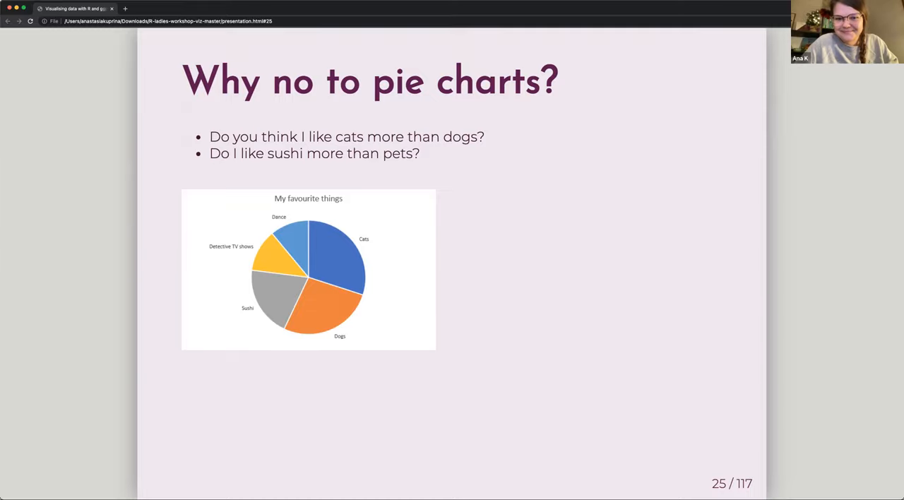
pyautogui.moveTo(446, 360)
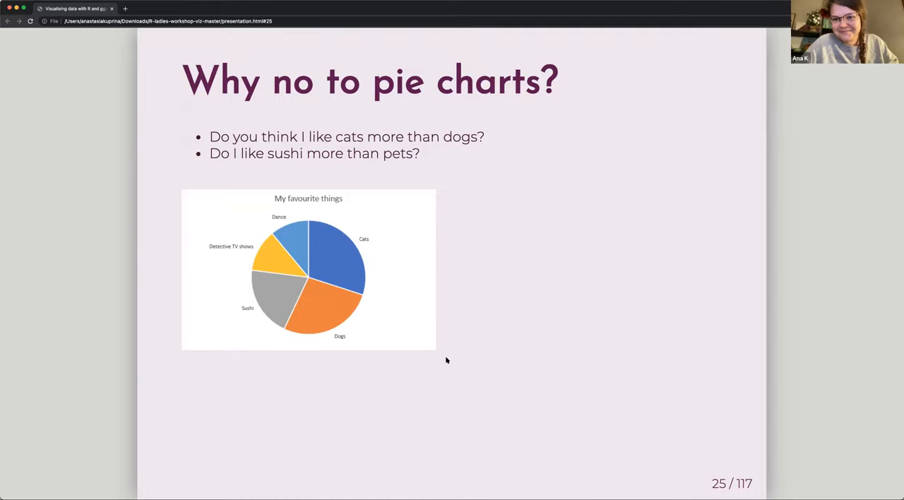
pyautogui.moveTo(438, 370)
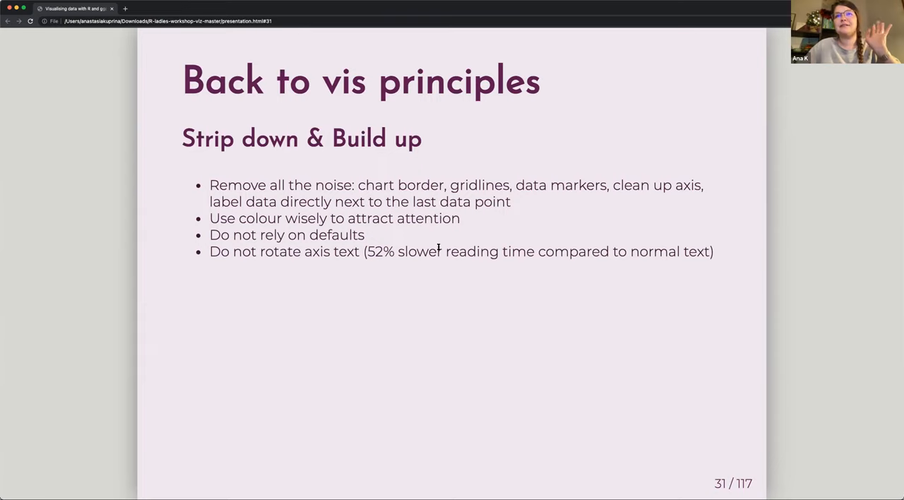
pyautogui.moveTo(650, 327)
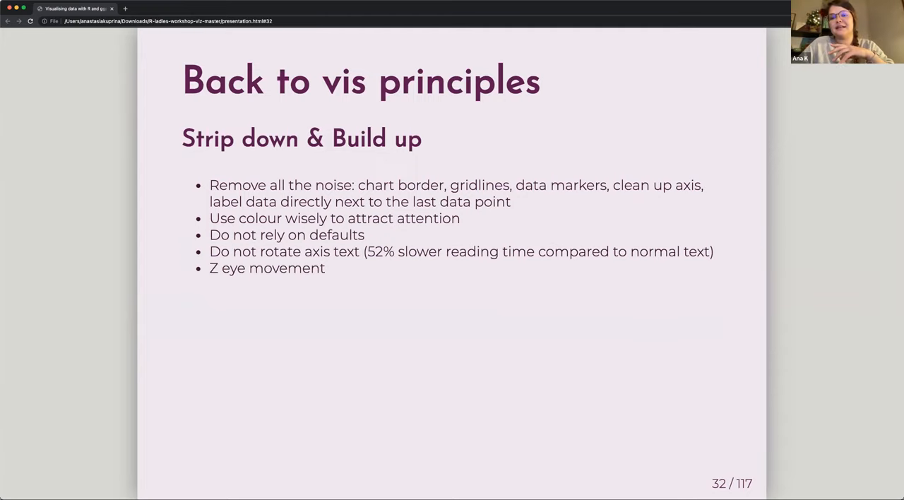
pyautogui.moveTo(636, 366)
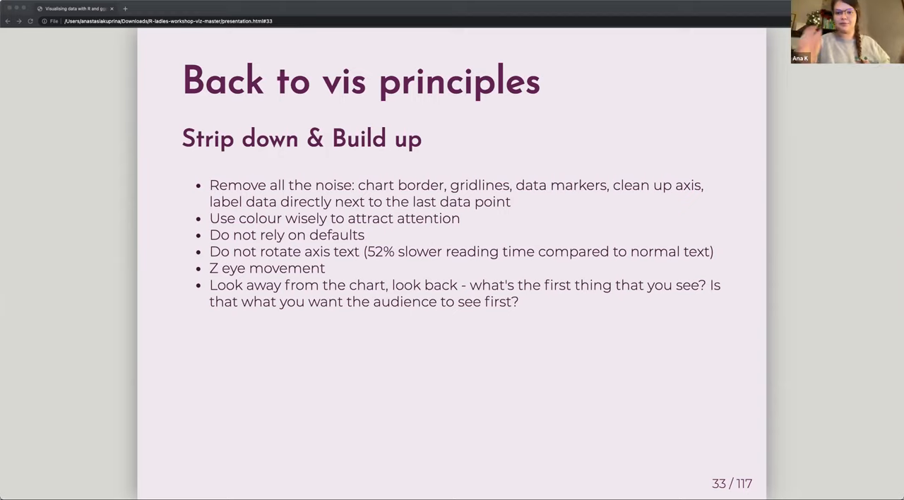
pyautogui.moveTo(613, 282)
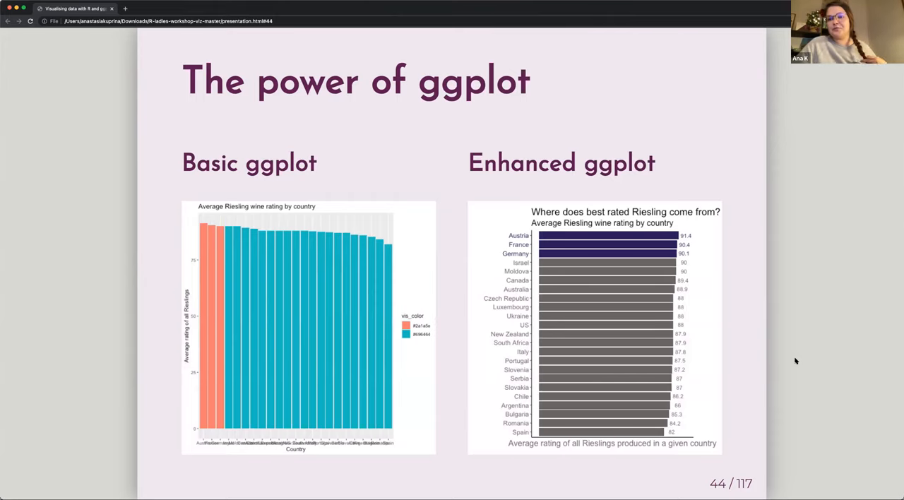
pyautogui.moveTo(685, 407)
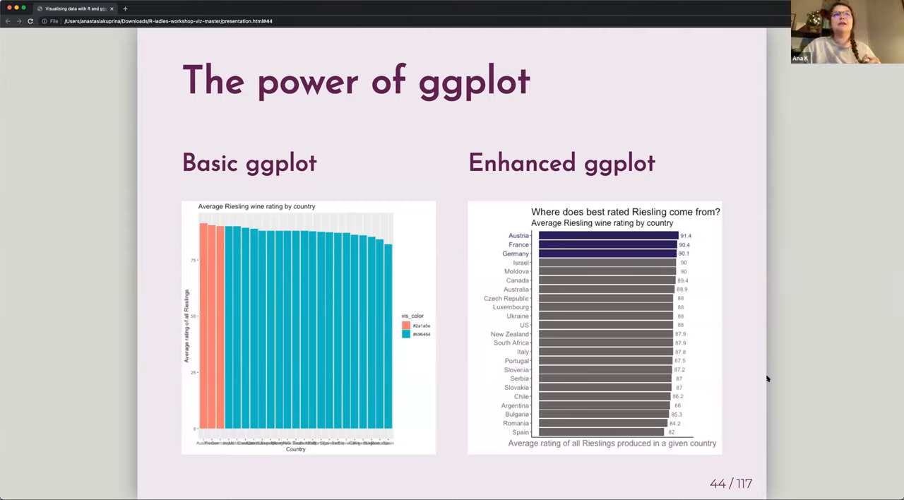
pyautogui.moveTo(771, 422)
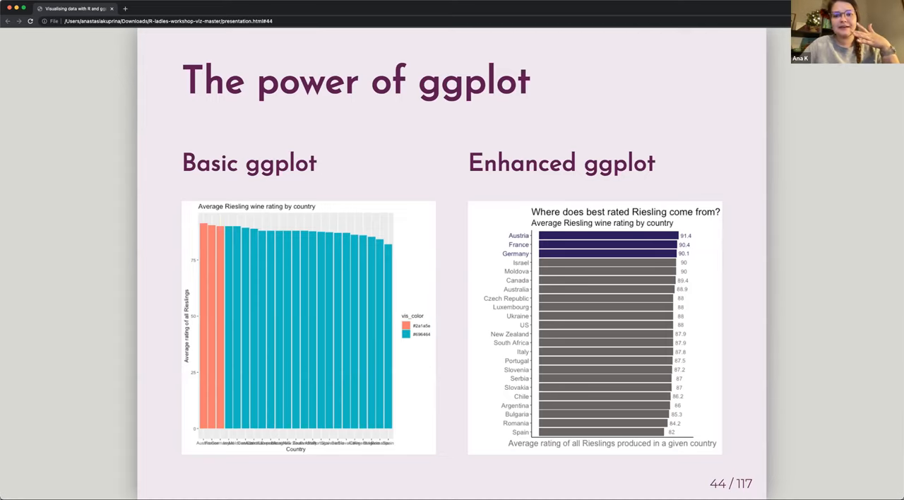
pyautogui.moveTo(567, 297)
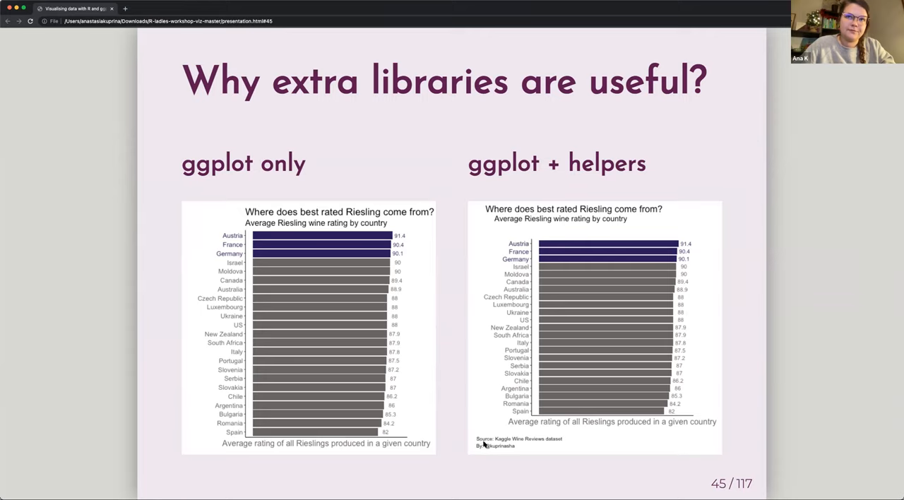
pyautogui.moveTo(606, 343)
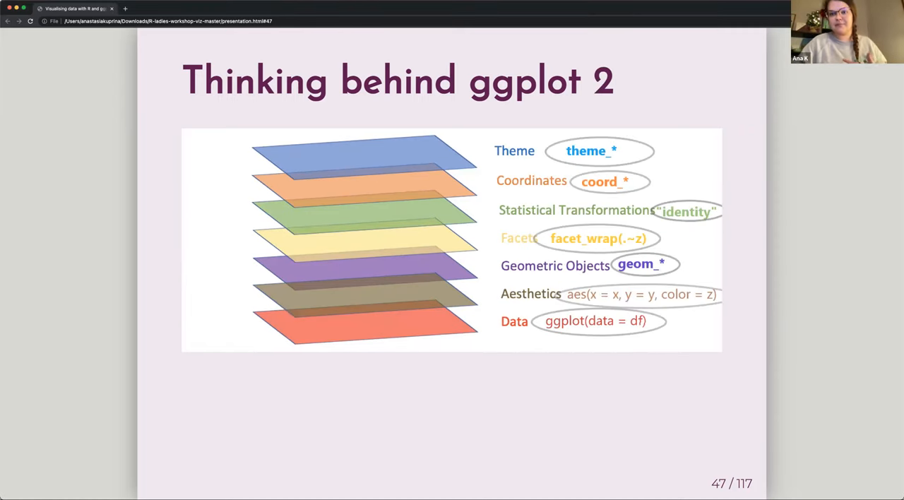
pyautogui.moveTo(515, 299)
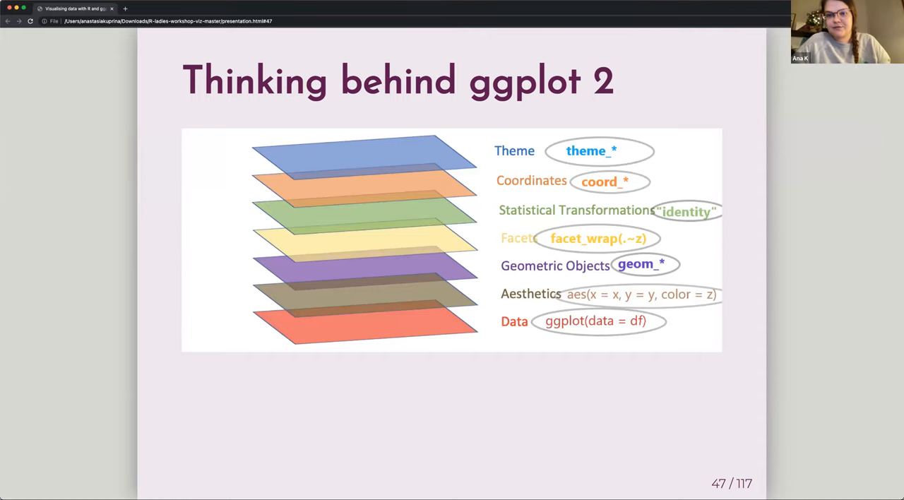
pyautogui.moveTo(630, 240)
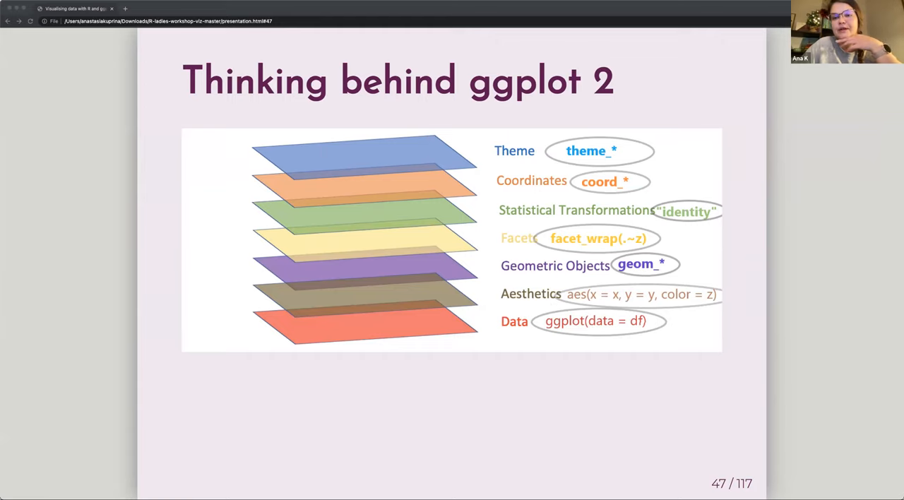
pyautogui.moveTo(620, 321)
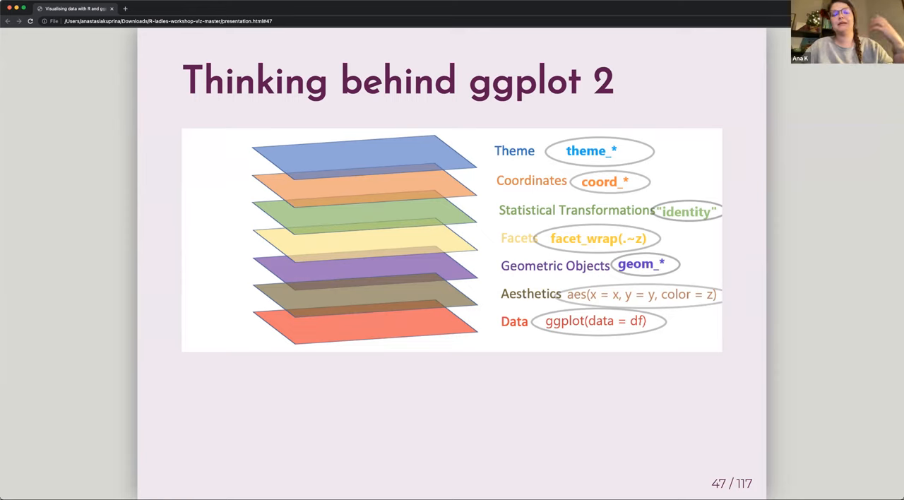
pyautogui.moveTo(471, 422)
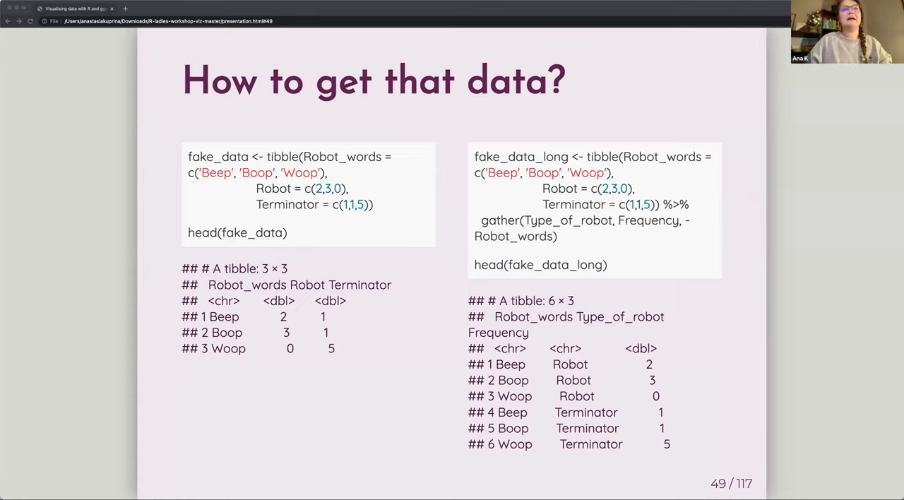
pyautogui.moveTo(370, 387)
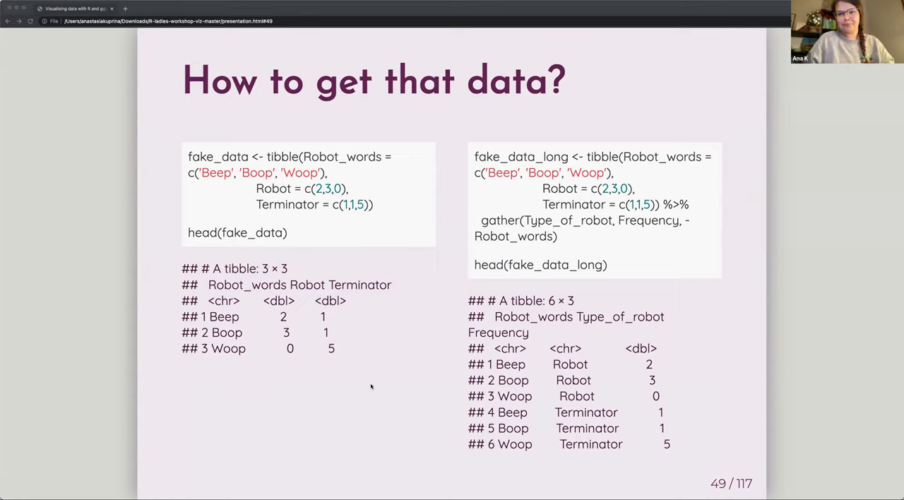
pyautogui.moveTo(682, 371)
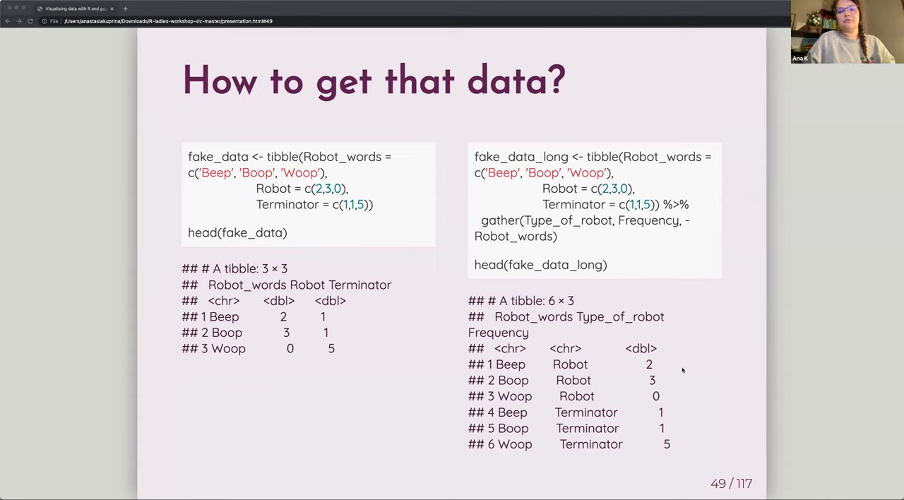
pyautogui.moveTo(683, 320)
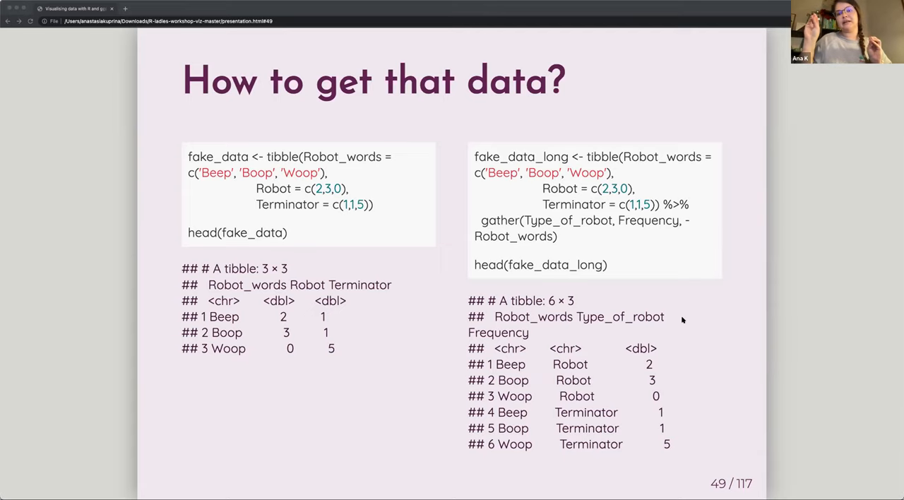
pyautogui.moveTo(643, 252)
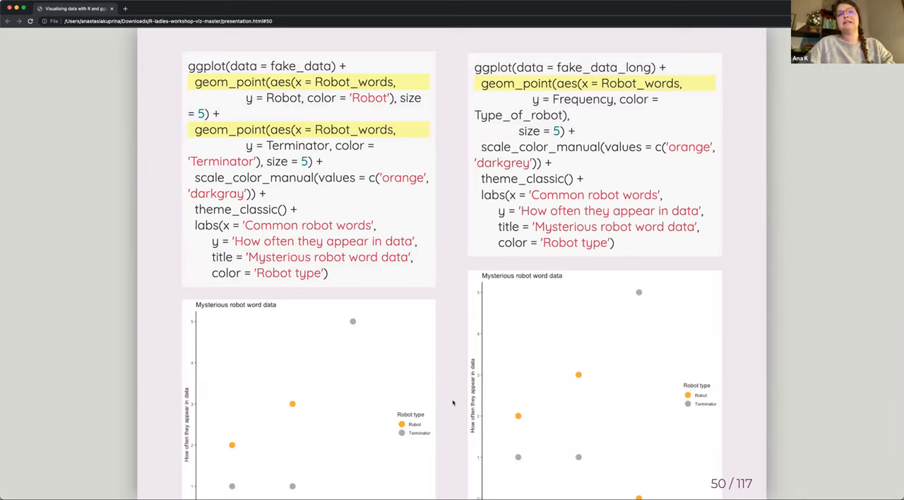
pyautogui.moveTo(384, 450)
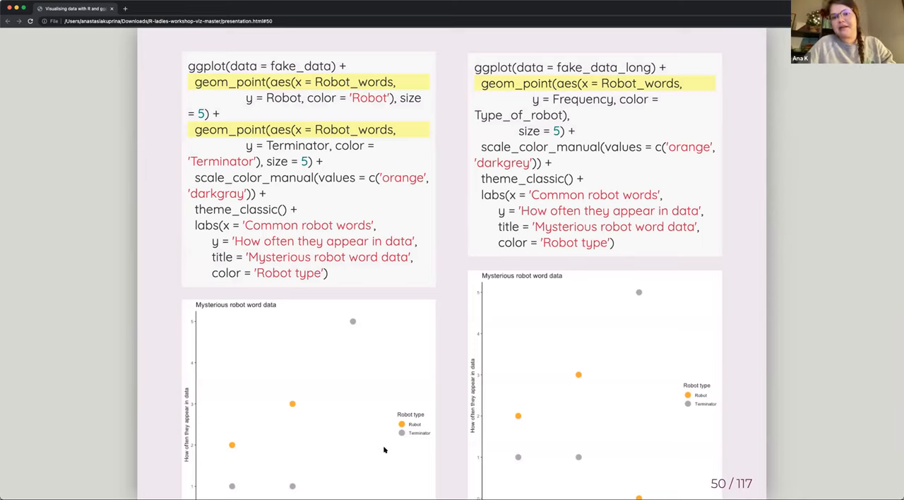
pyautogui.moveTo(488, 445)
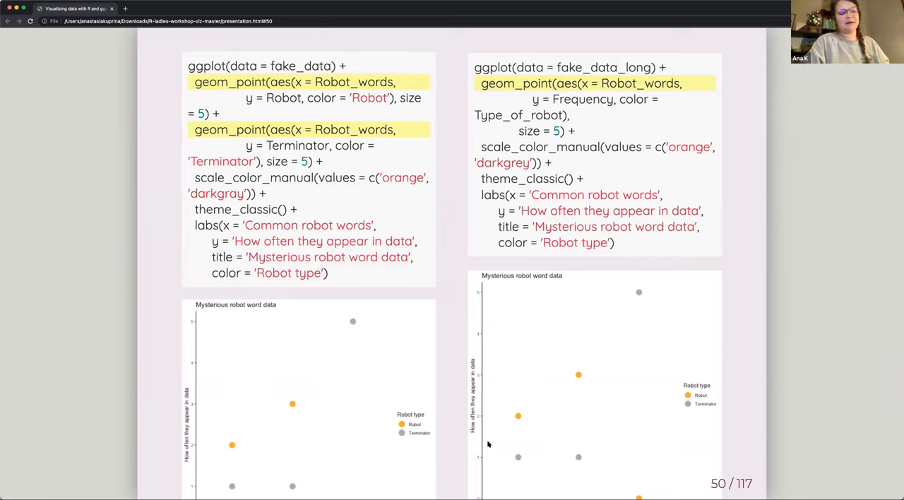
pyautogui.moveTo(384, 337)
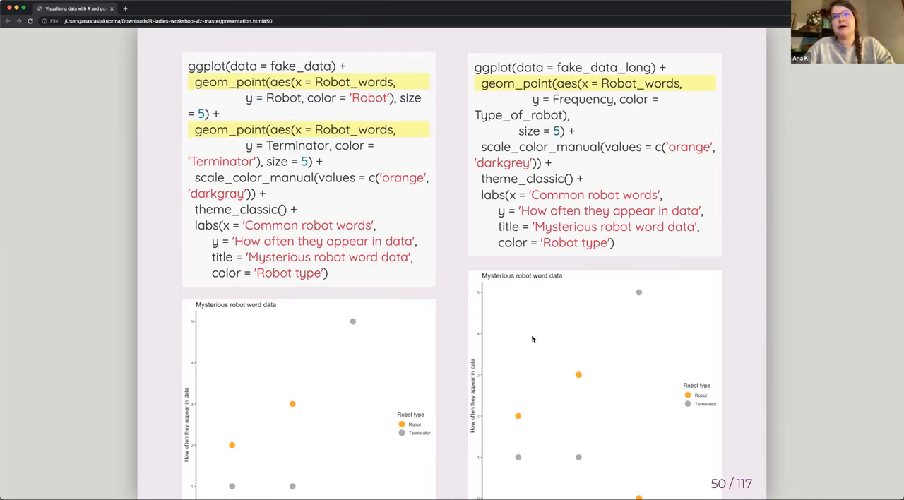
pyautogui.moveTo(704, 387)
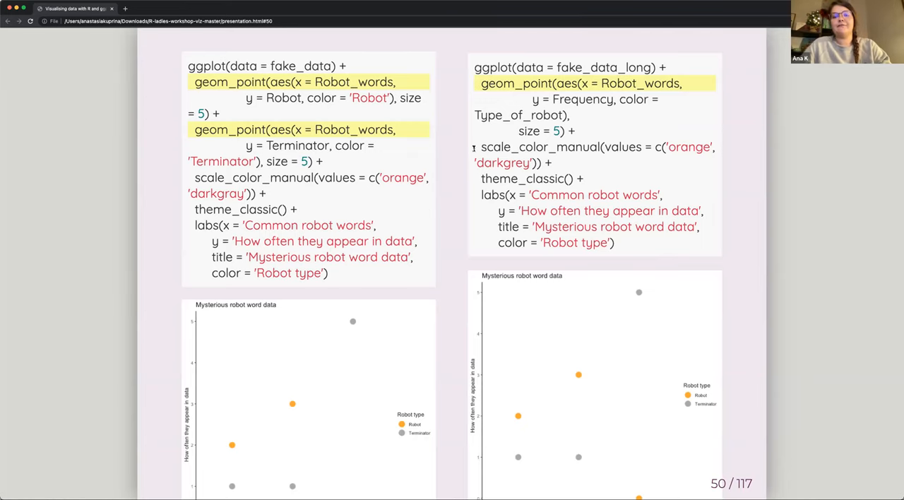
pyautogui.moveTo(621, 161)
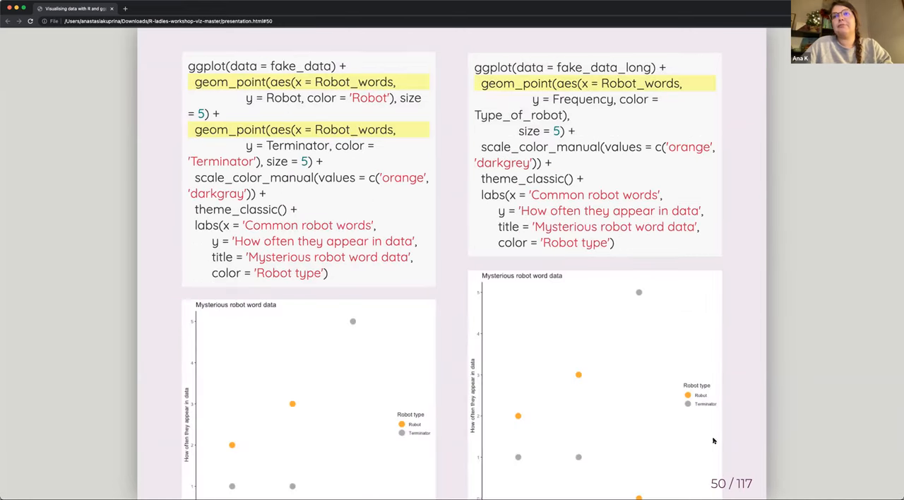
pyautogui.moveTo(691, 429)
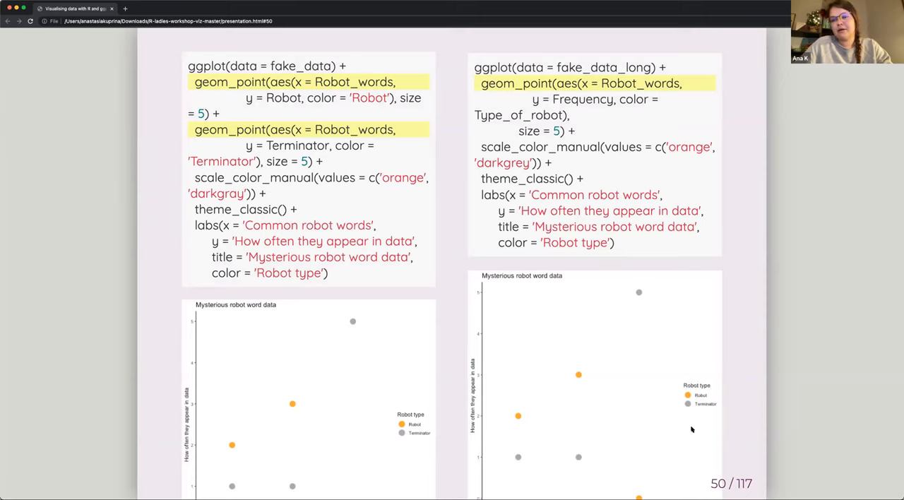
pyautogui.moveTo(710, 423)
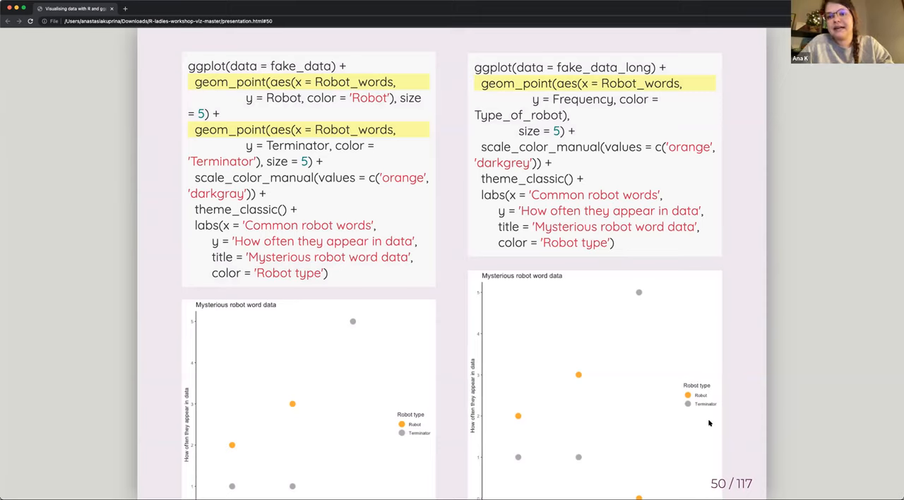
pyautogui.moveTo(653, 466)
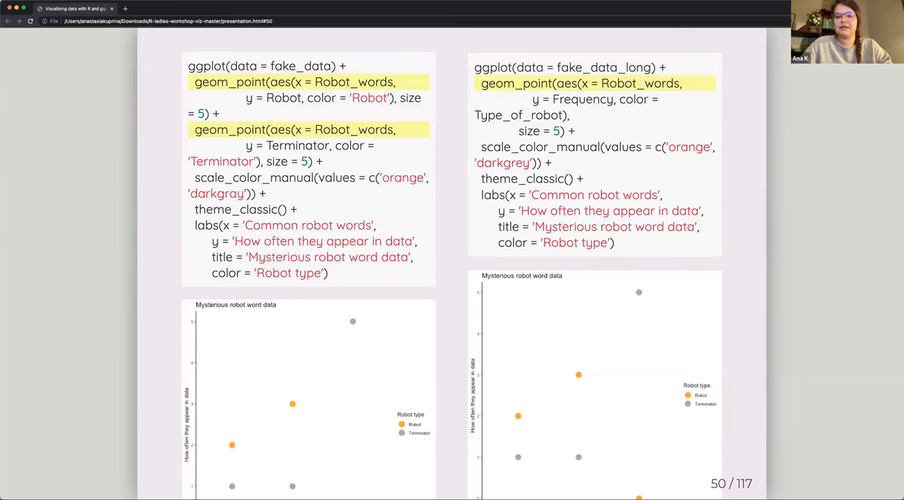
pyautogui.moveTo(601, 407)
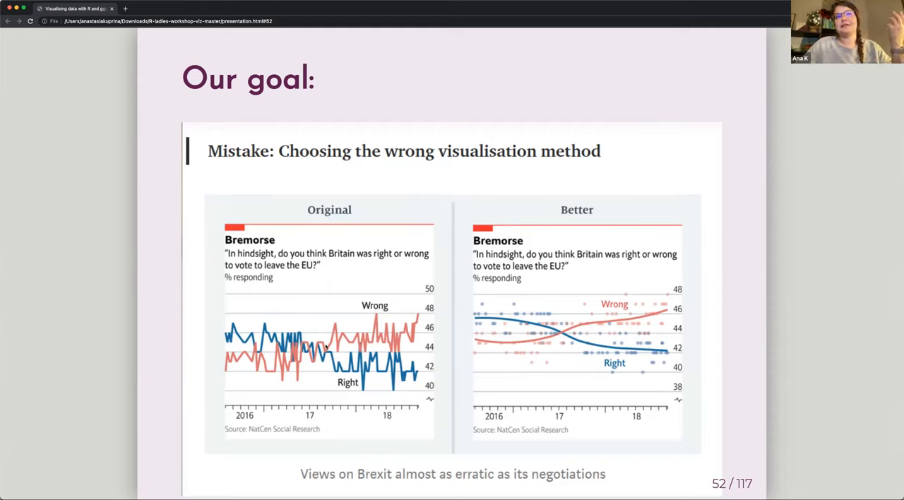
pyautogui.moveTo(604, 345)
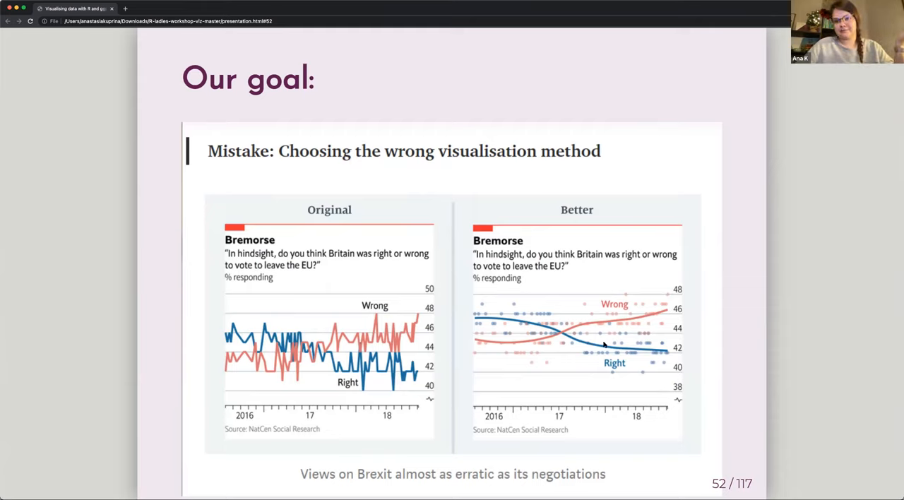
pyautogui.moveTo(535, 345)
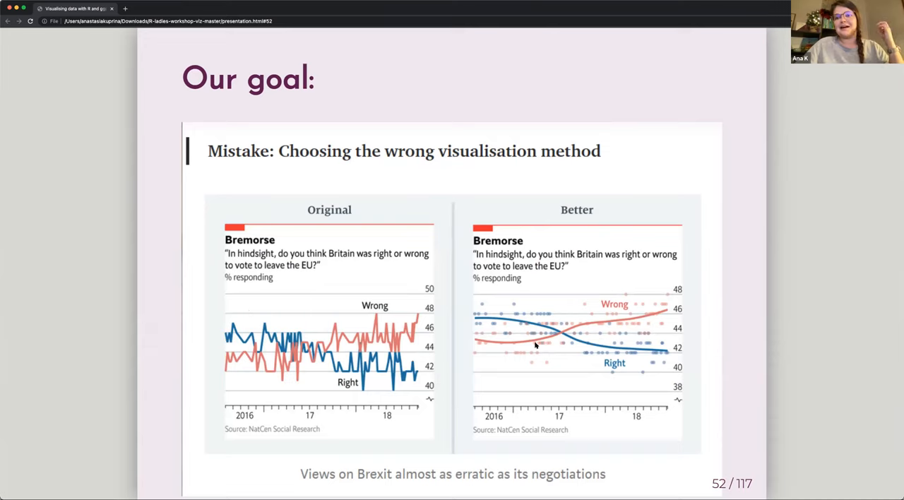
pyautogui.moveTo(565, 361)
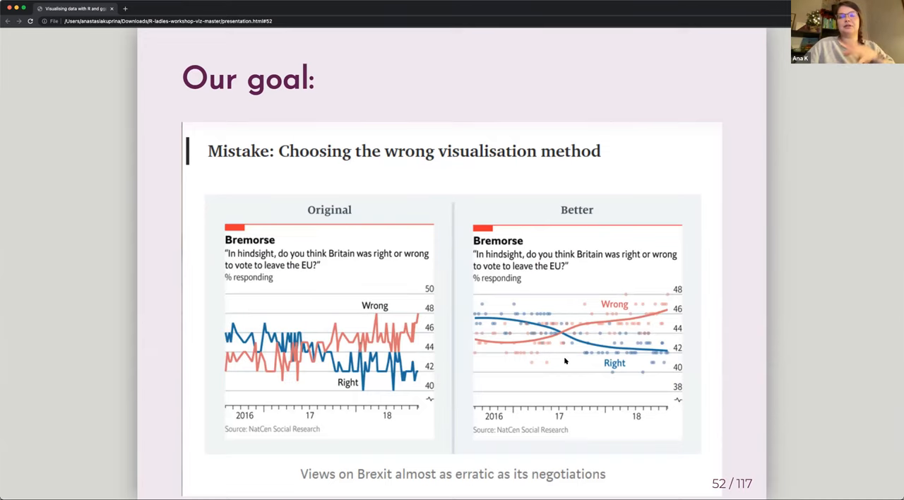
pyautogui.moveTo(626, 331)
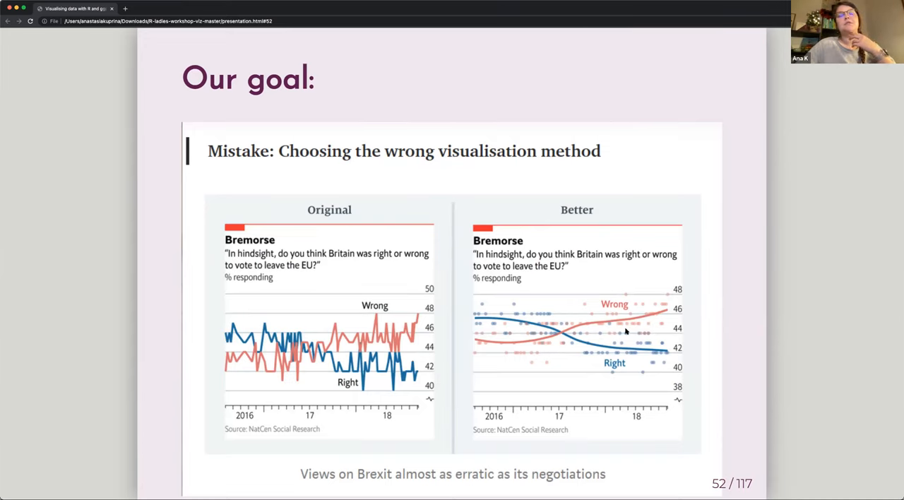
pyautogui.moveTo(467, 383)
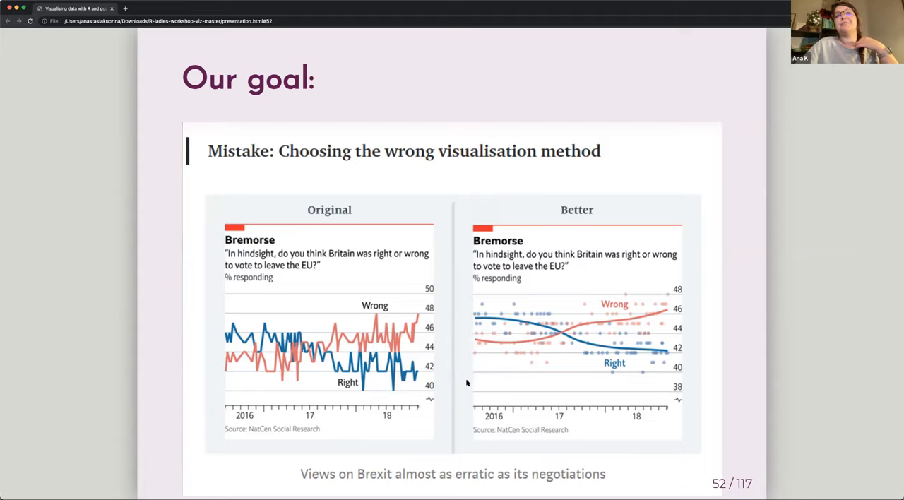
pyautogui.moveTo(257, 378)
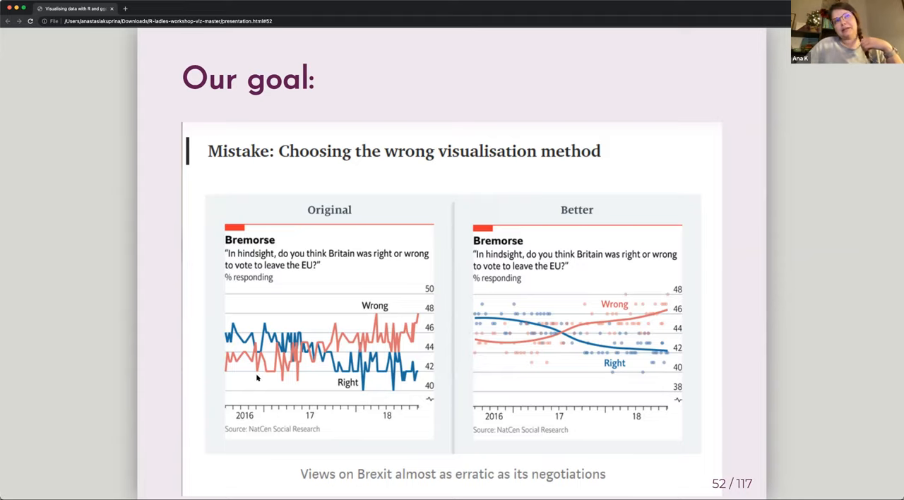
pyautogui.moveTo(305, 242)
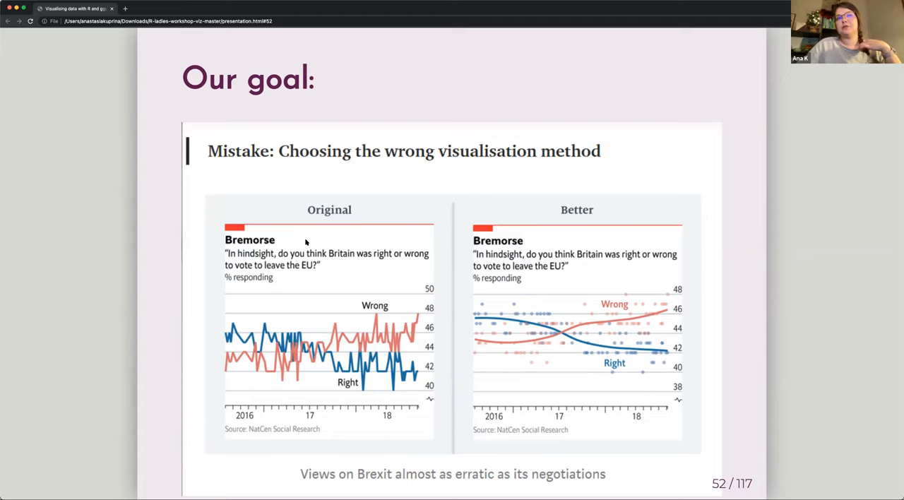
pyautogui.moveTo(507, 257)
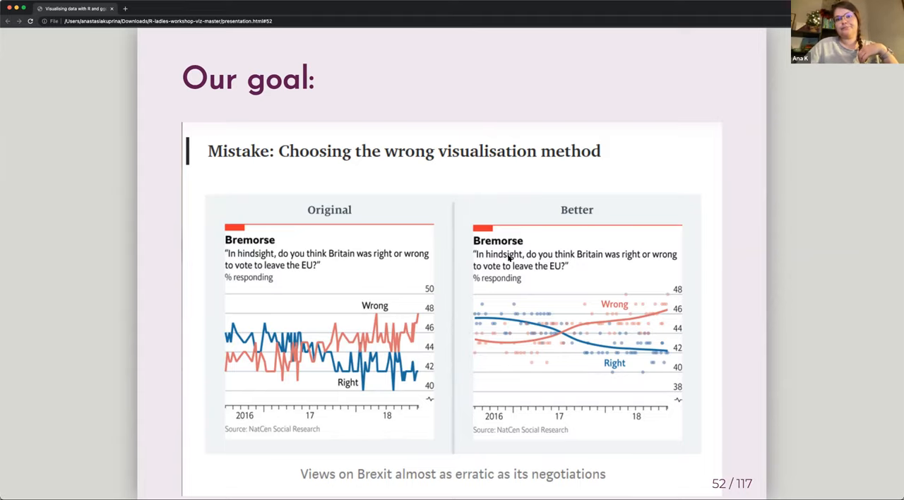
pyautogui.moveTo(648, 311)
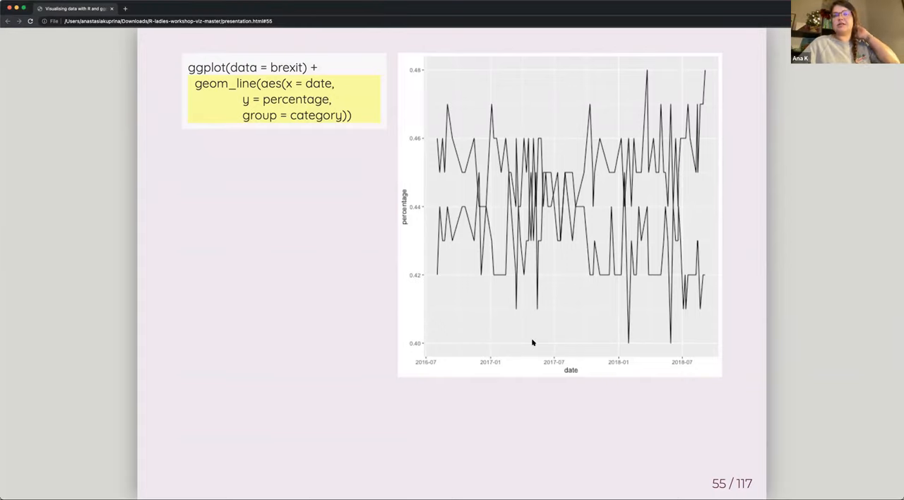
pyautogui.moveTo(528, 222)
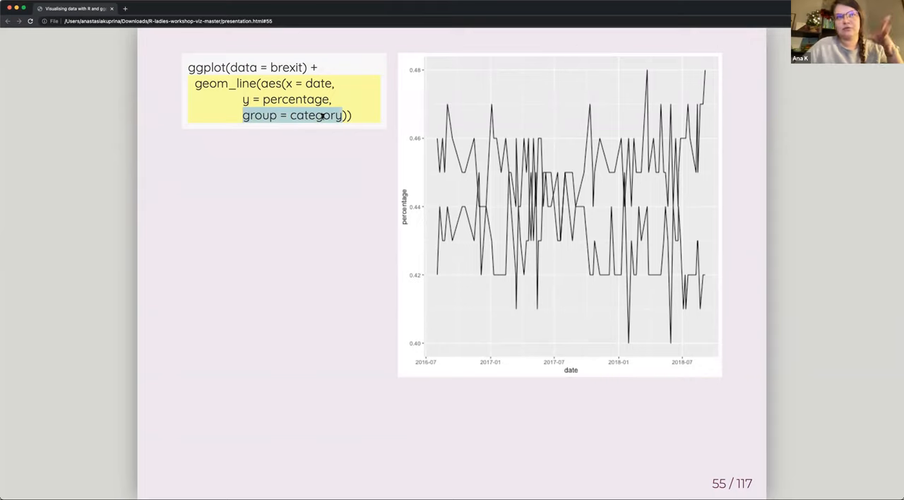
pyautogui.moveTo(260, 115)
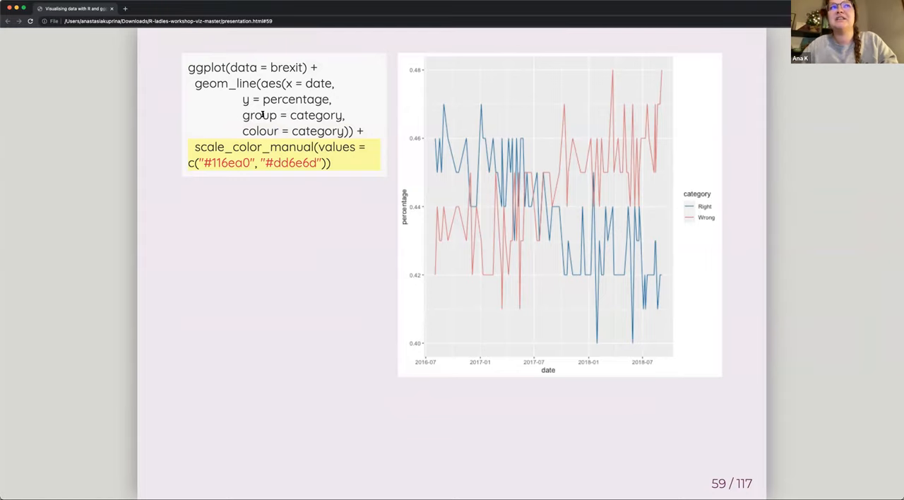
pyautogui.moveTo(237, 137)
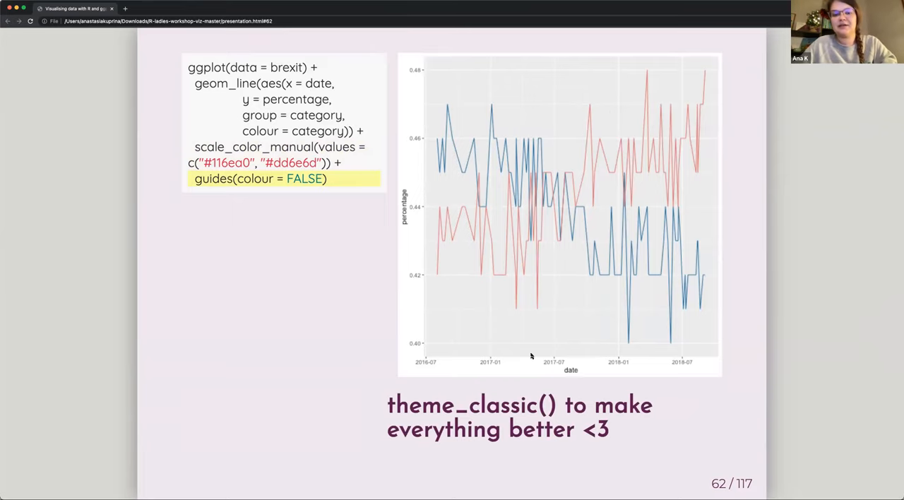
pyautogui.moveTo(544, 342)
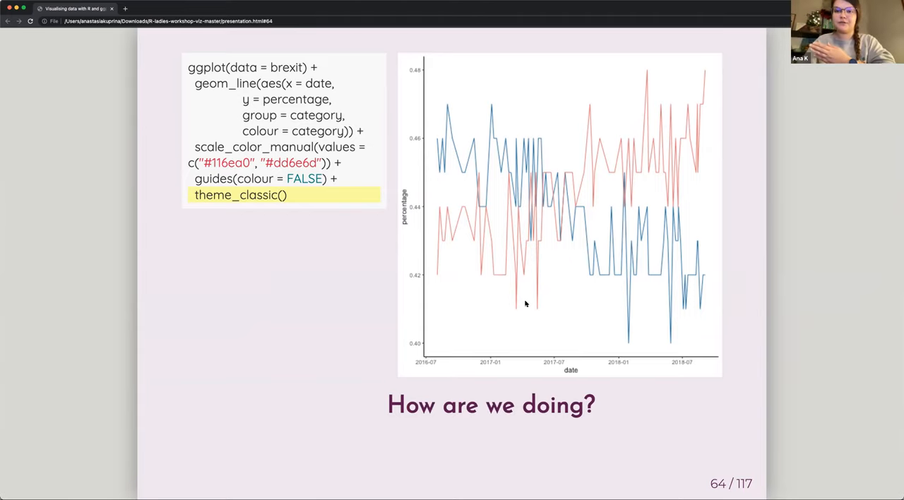
# Advance to the slide showing the Brexit chart with theme_classic(base_size = 18).
pyautogui.press('right')
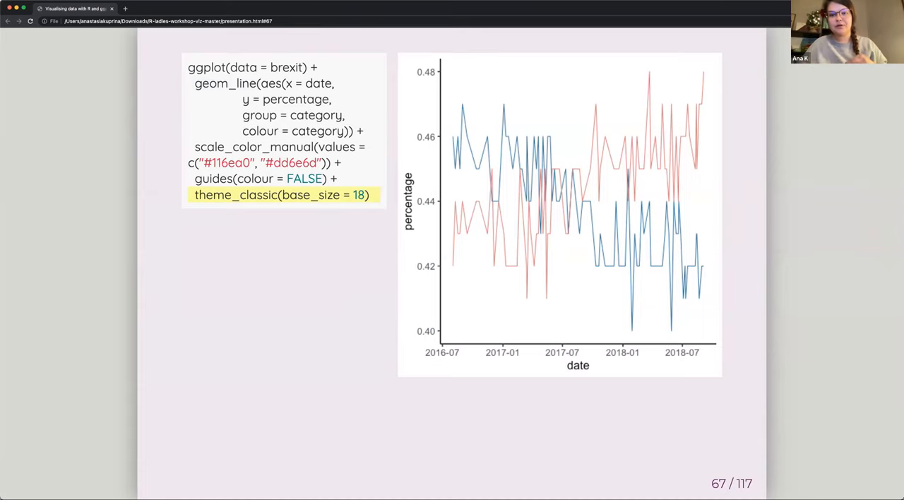
pyautogui.moveTo(529, 440)
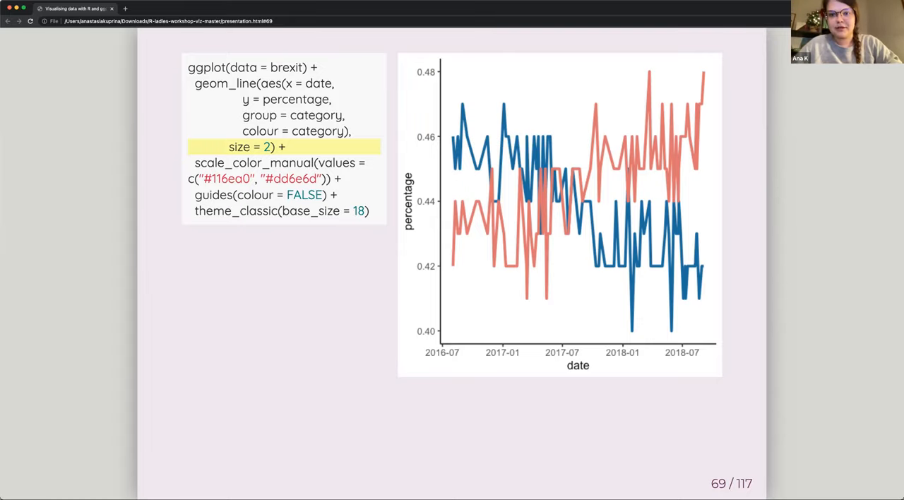
pyautogui.moveTo(581, 334)
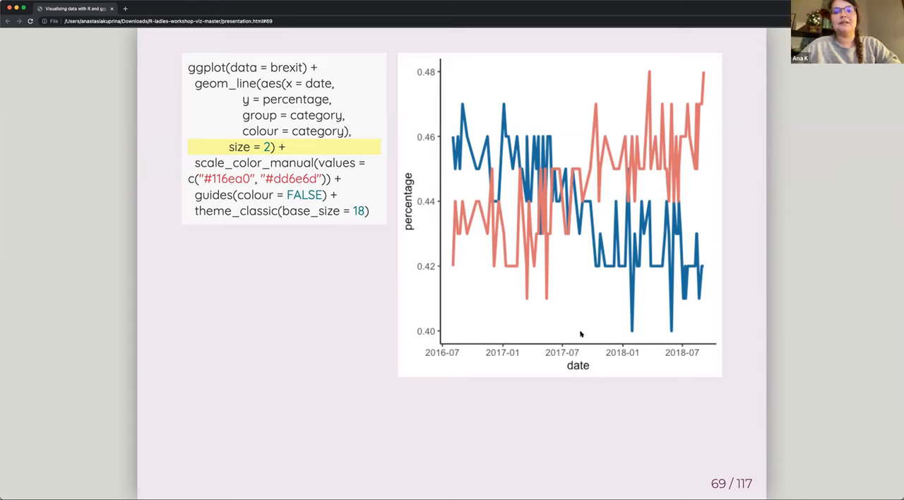
pyautogui.moveTo(333, 151)
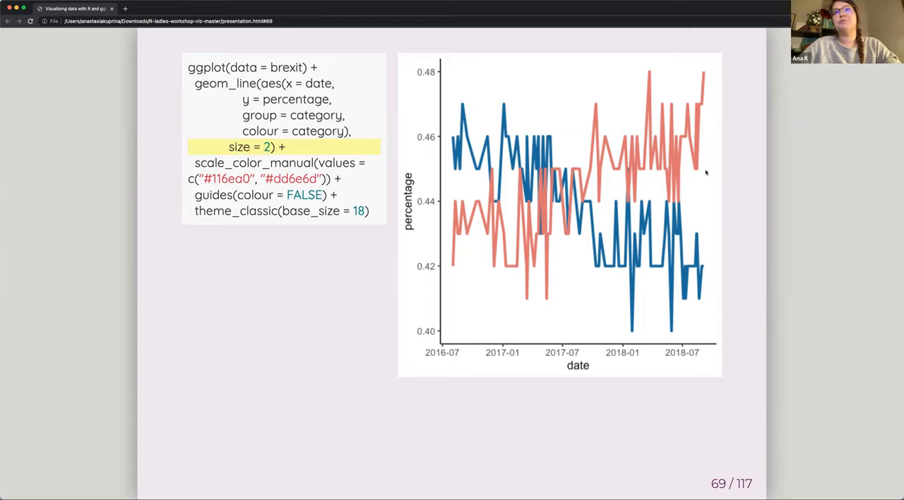
pyautogui.moveTo(704, 211)
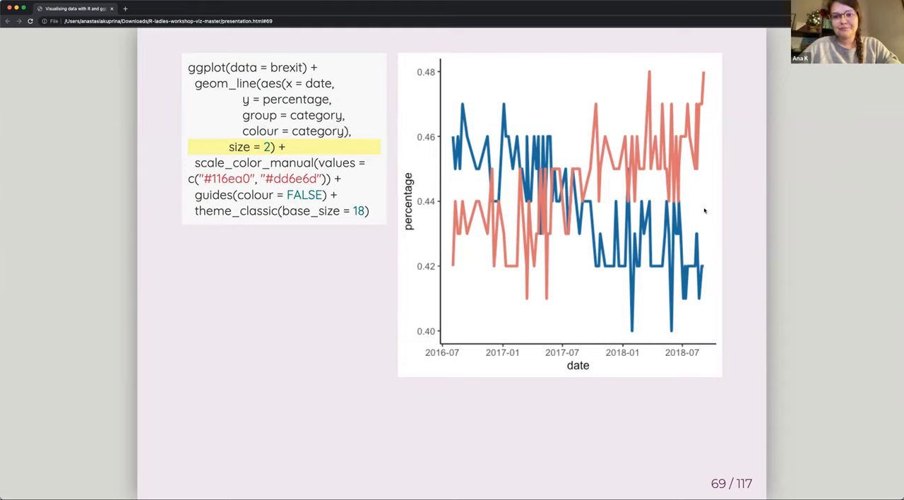
pyautogui.moveTo(600, 403)
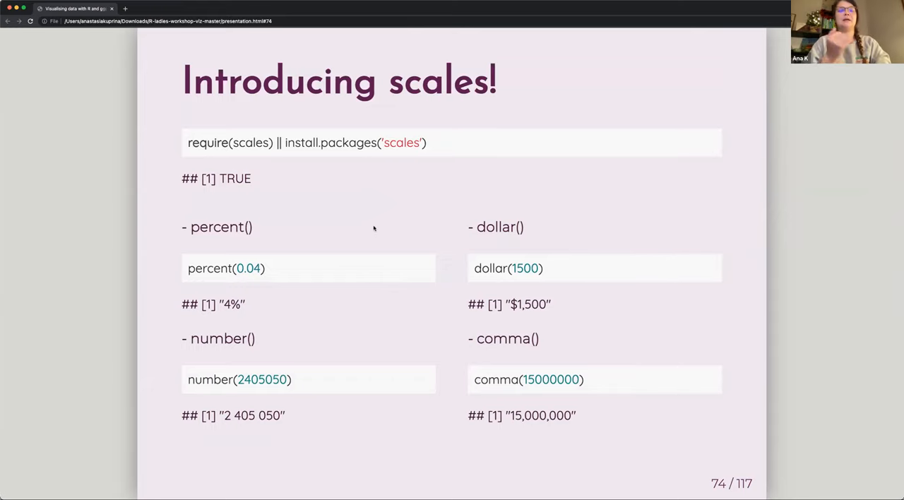
pyautogui.moveTo(251, 286)
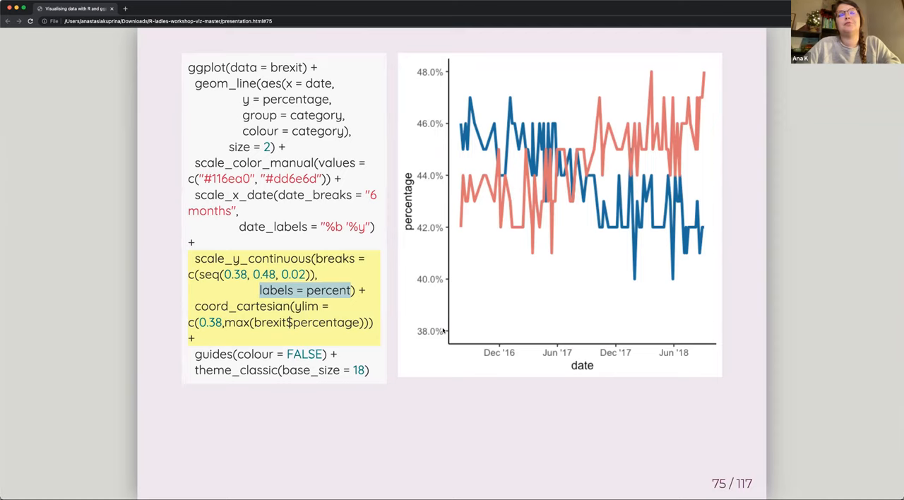
pyautogui.moveTo(378, 323)
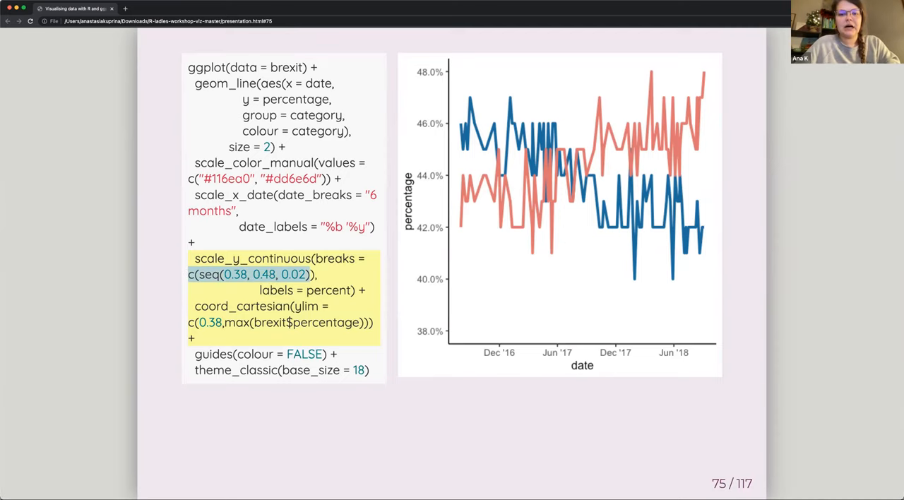
pyautogui.moveTo(261, 284)
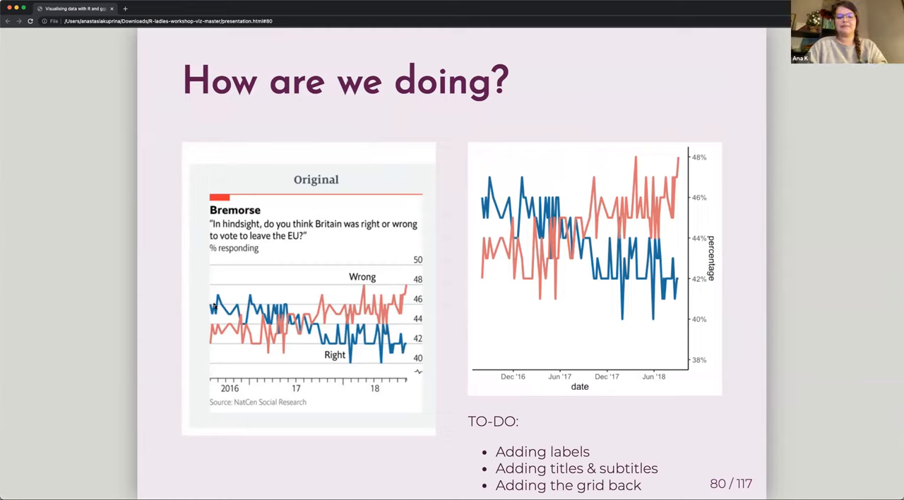
pyautogui.moveTo(687, 315)
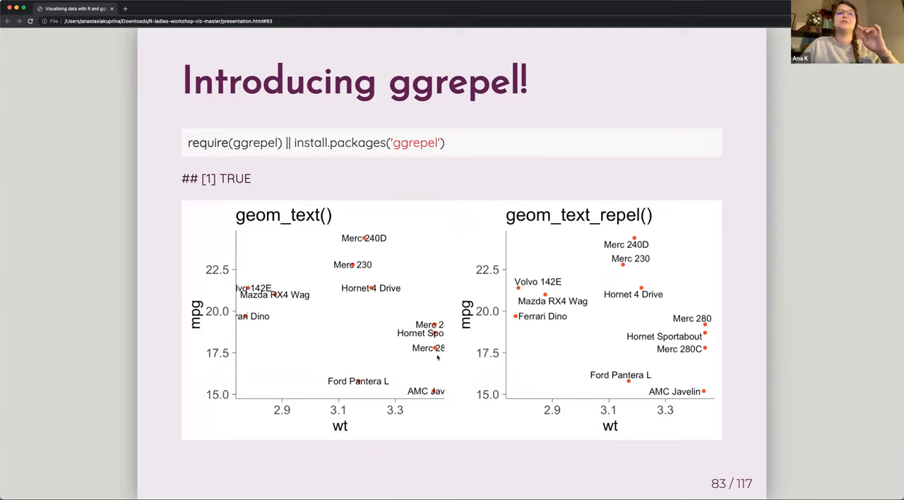
pyautogui.moveTo(532, 321)
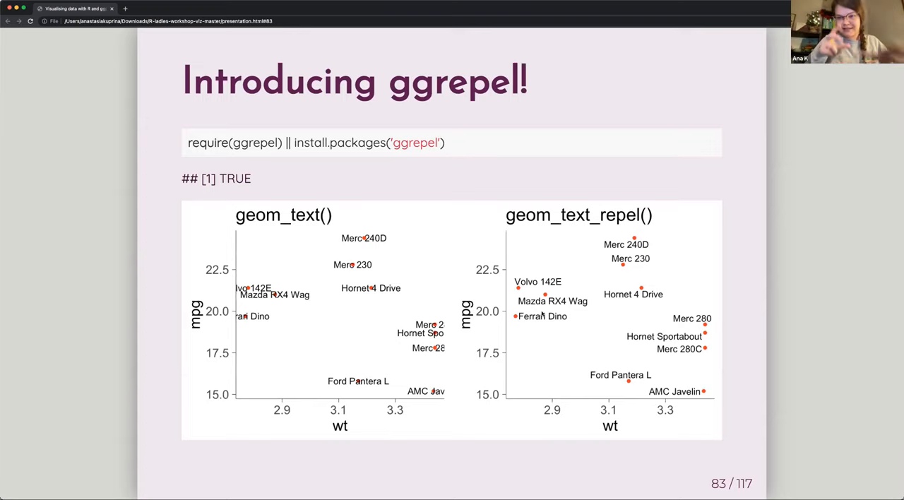
pyautogui.moveTo(540, 314)
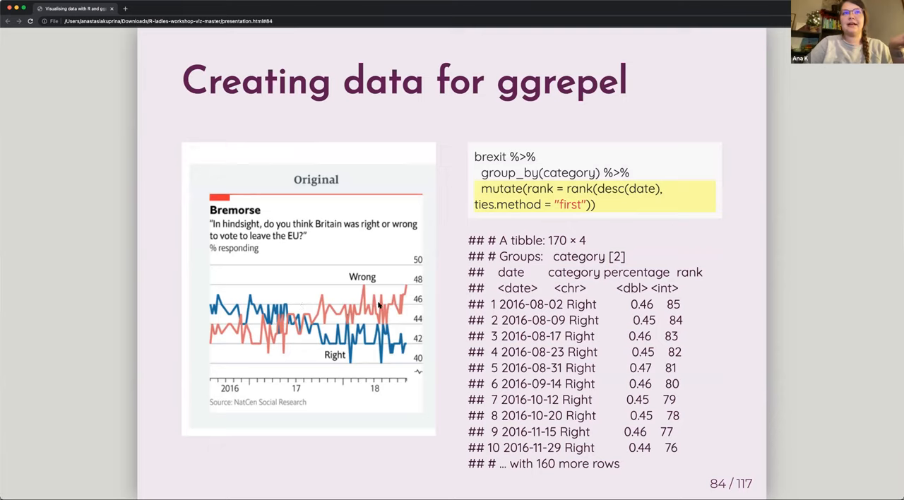
pyautogui.moveTo(418, 281)
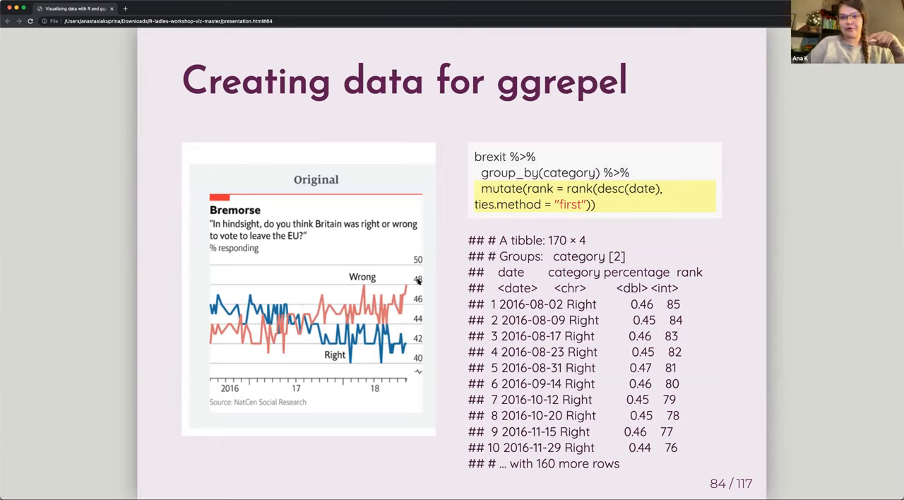
pyautogui.moveTo(363, 283)
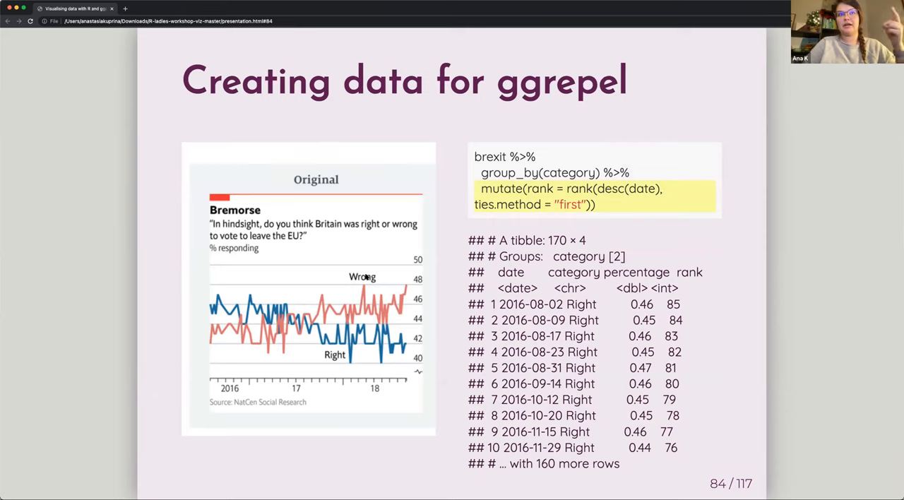
pyautogui.moveTo(519, 150)
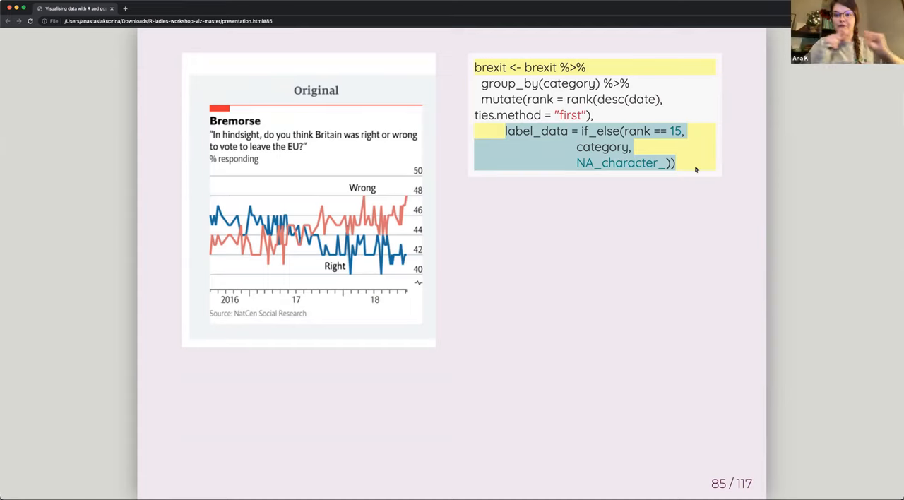
pyautogui.moveTo(645, 149)
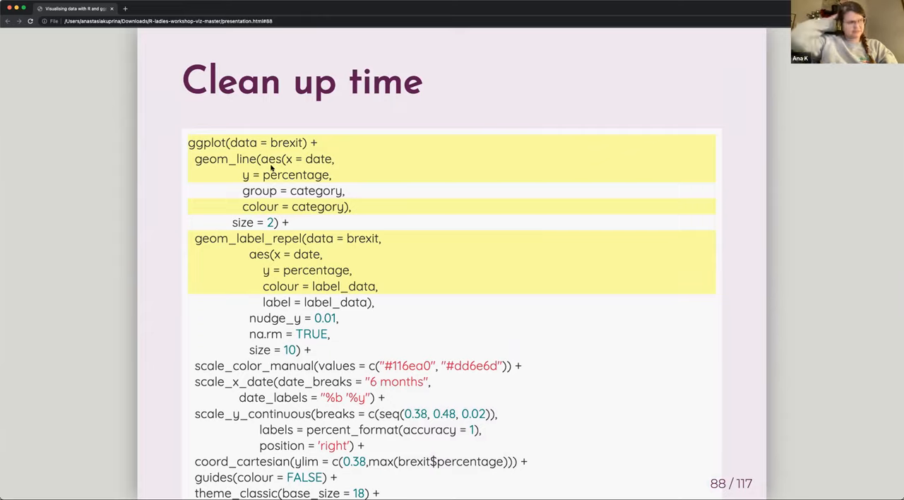
pyautogui.moveTo(469, 444)
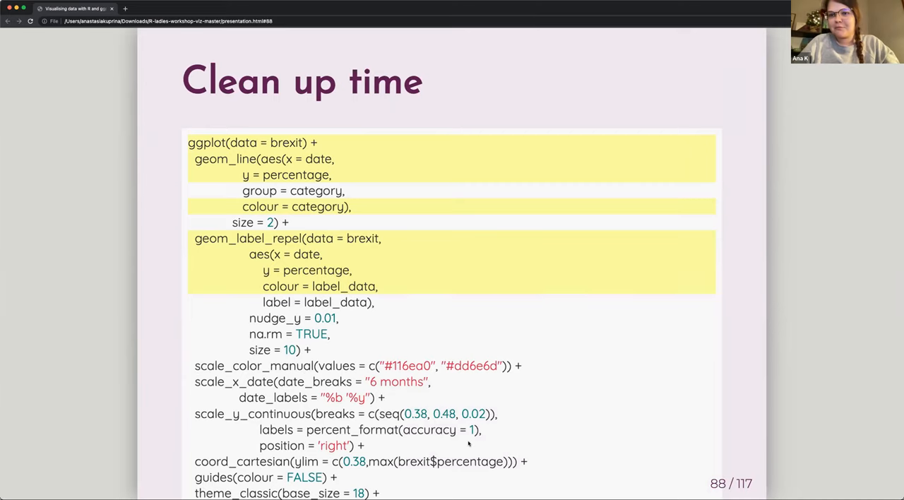
pyautogui.moveTo(443, 356)
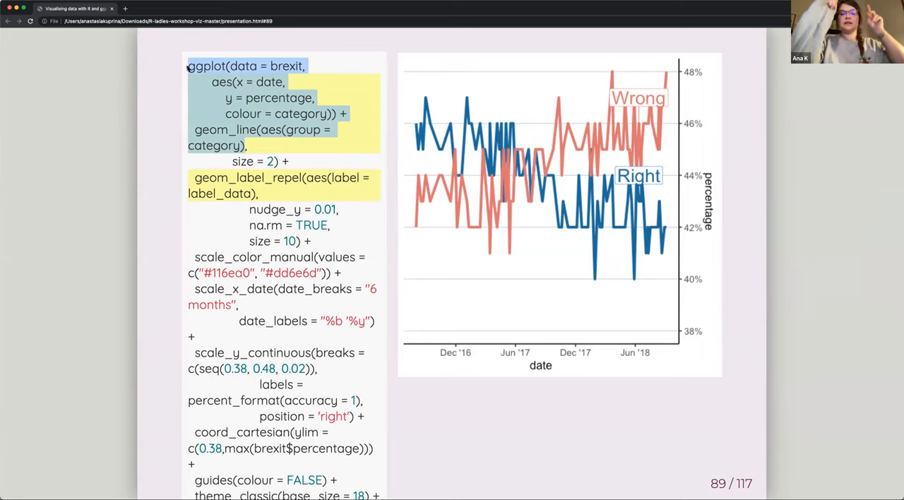
pyautogui.moveTo(226, 471)
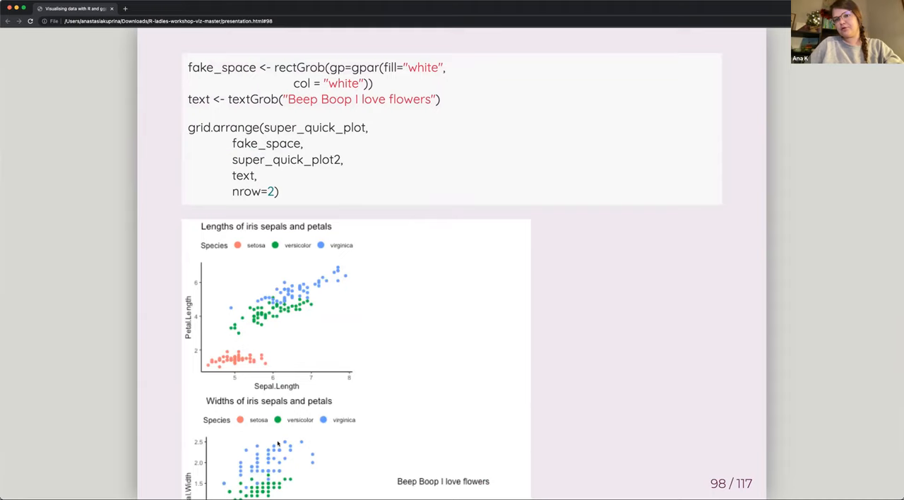
pyautogui.moveTo(510, 438)
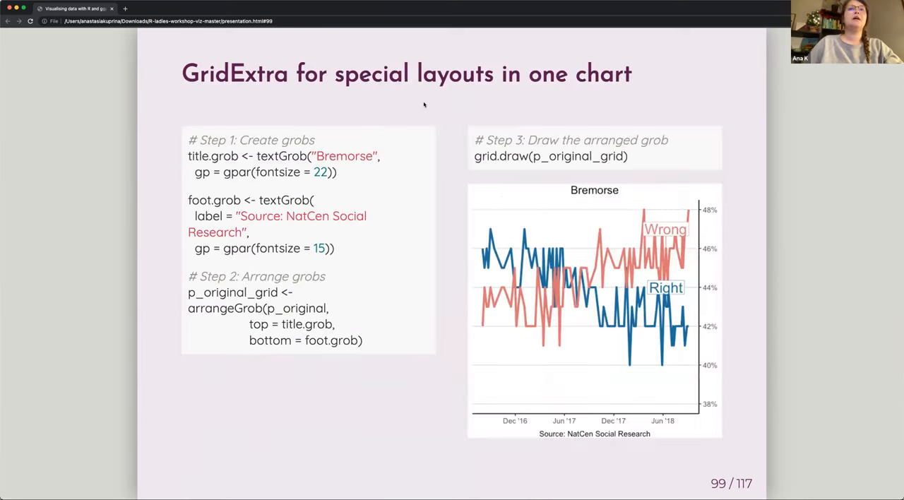
pyautogui.moveTo(390, 256)
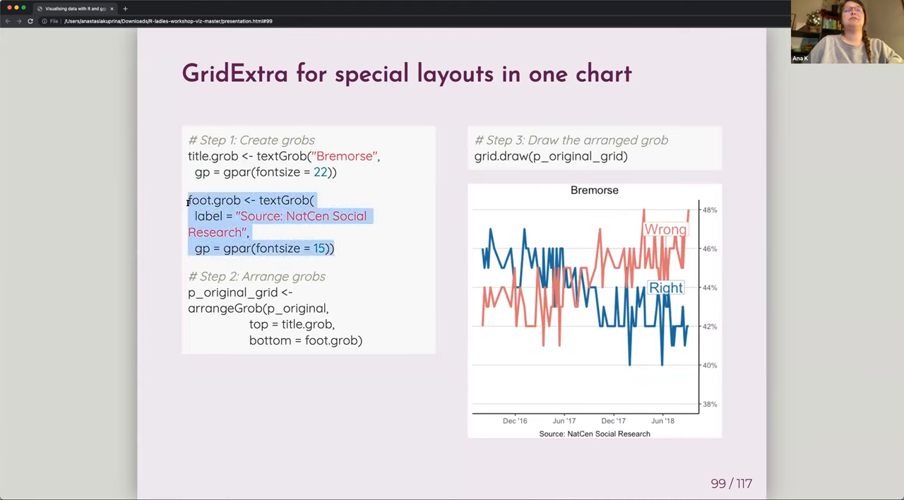
# Advance to slide 100, giving the title and source textGrobs unit(0, "lines") positions.
pyautogui.click(283, 318)
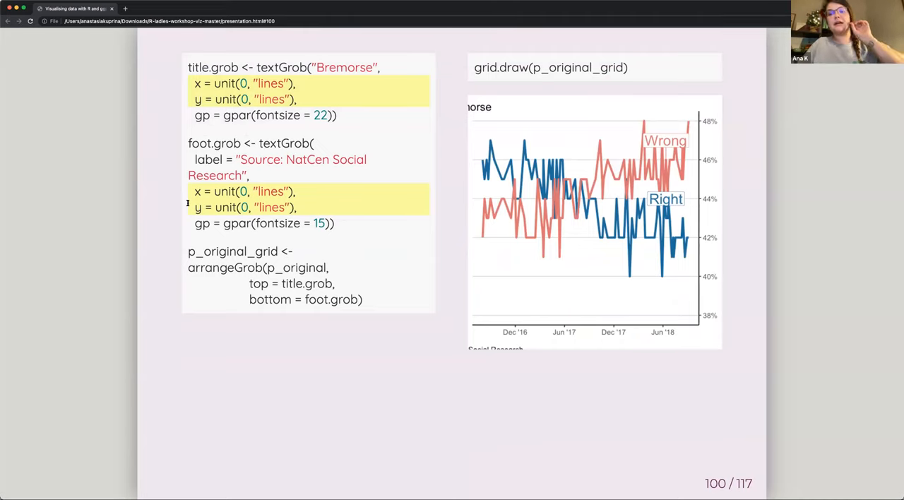
# Step forward past the Hmm heading slide toward the palette comparison slides.
pyautogui.press('right')
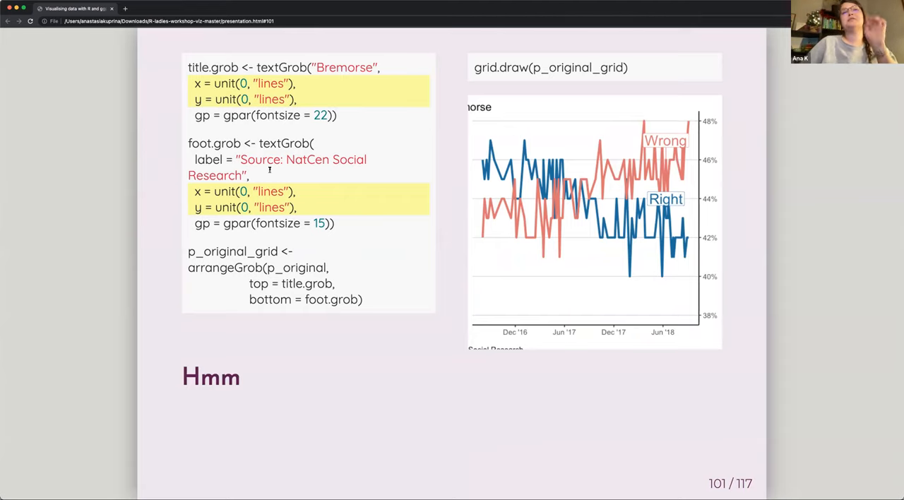
pyautogui.moveTo(499, 165)
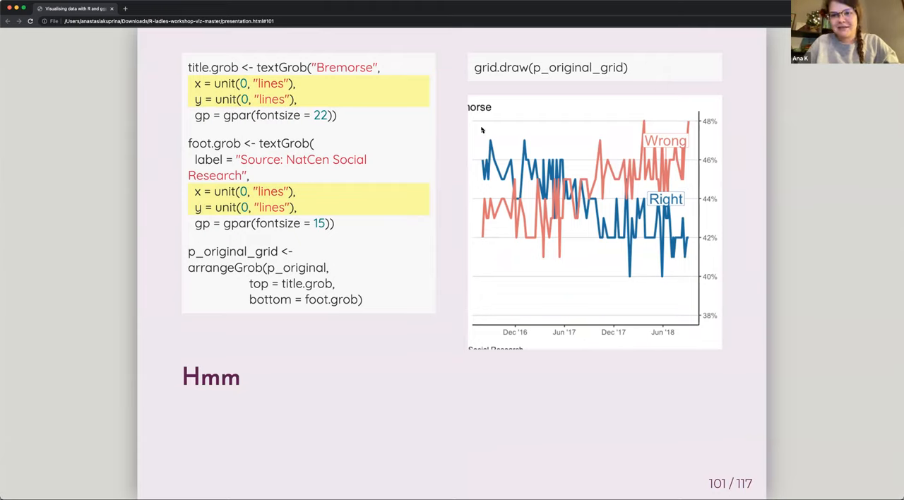
pyautogui.press('right')
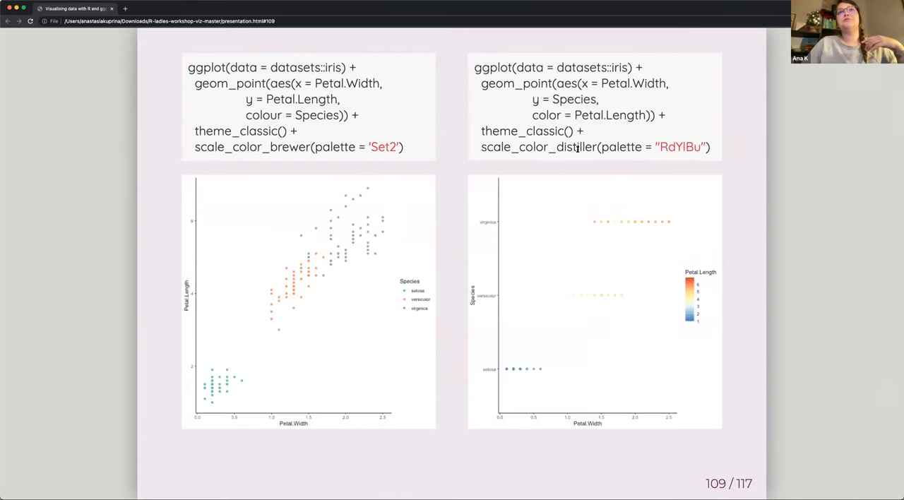
# Highlight scale_color_brewer in the Set2 versus RdYlBu iris scatterplot code.
pyautogui.doubleClick(252, 147)
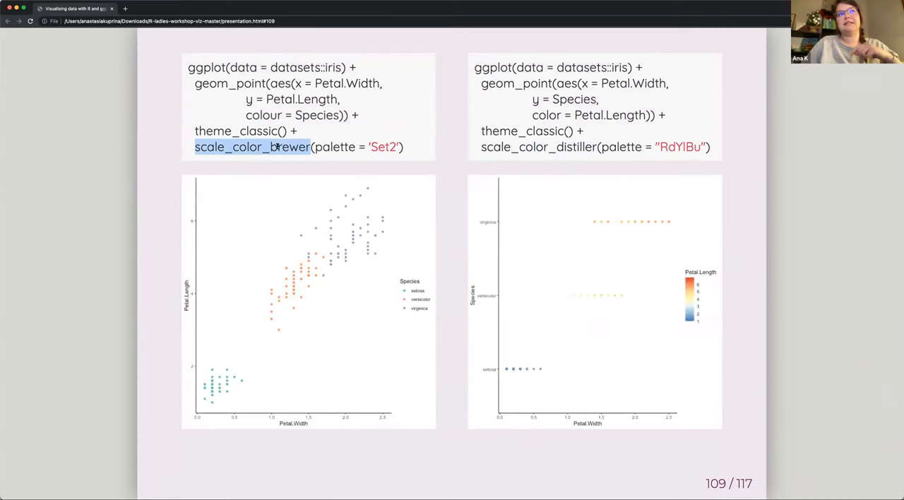
pyautogui.moveTo(565, 231)
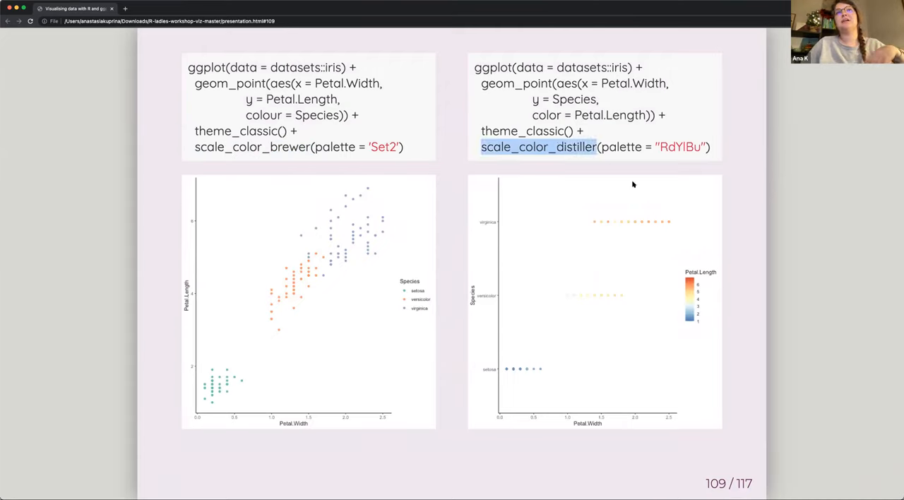
pyautogui.moveTo(719, 285)
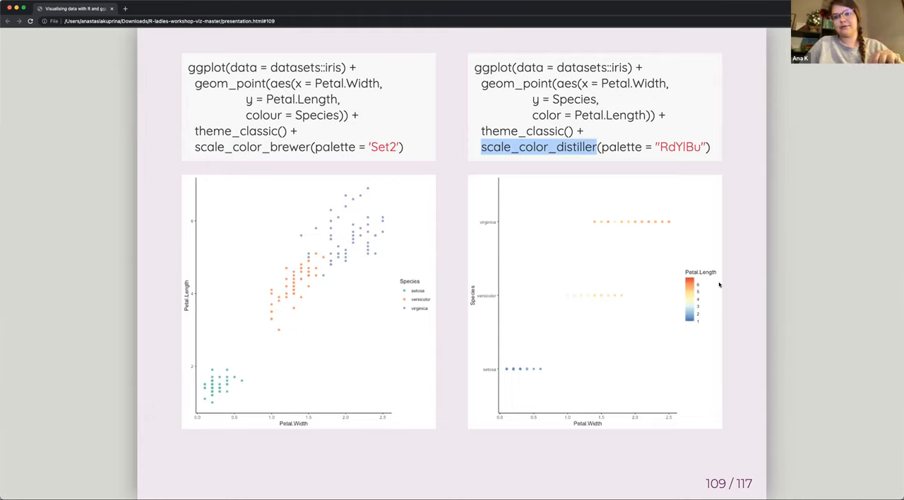
pyautogui.moveTo(248, 383)
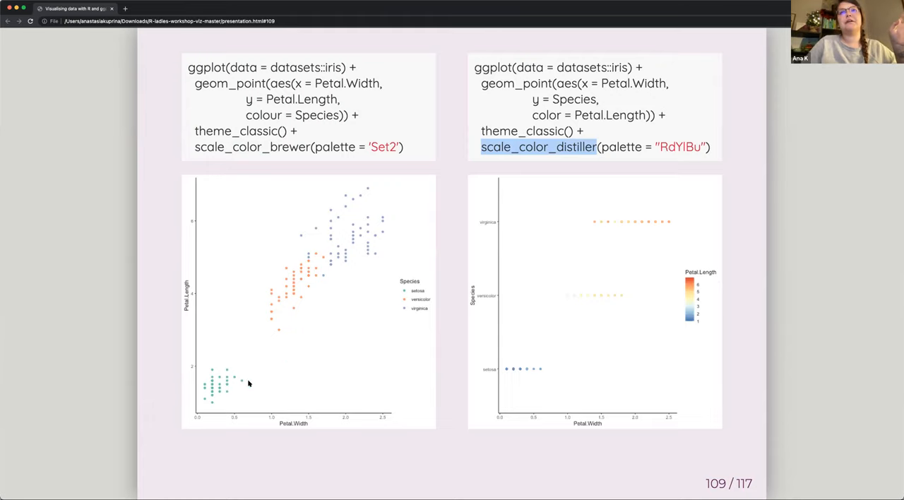
pyautogui.moveTo(581, 347)
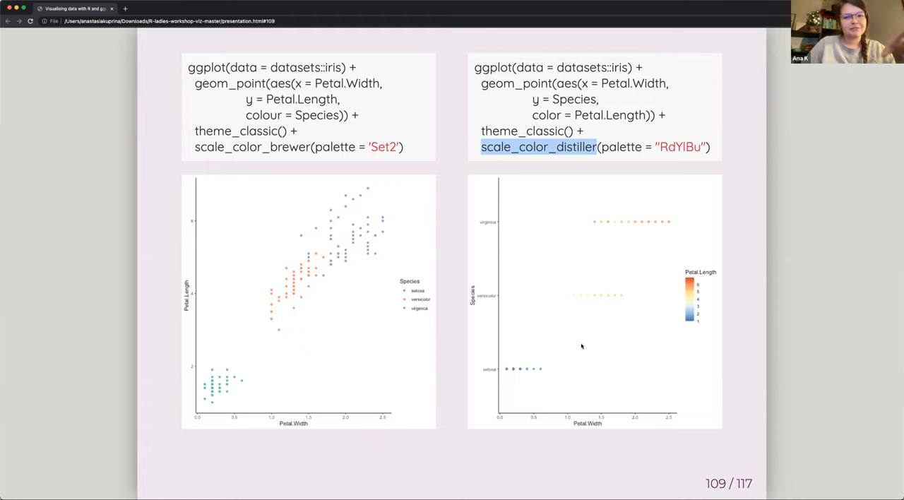
pyautogui.moveTo(314, 337)
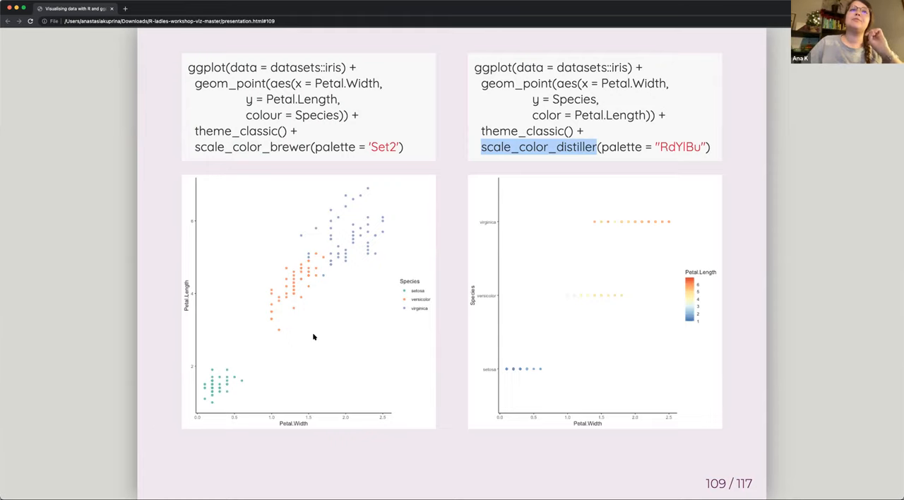
pyautogui.moveTo(295, 300)
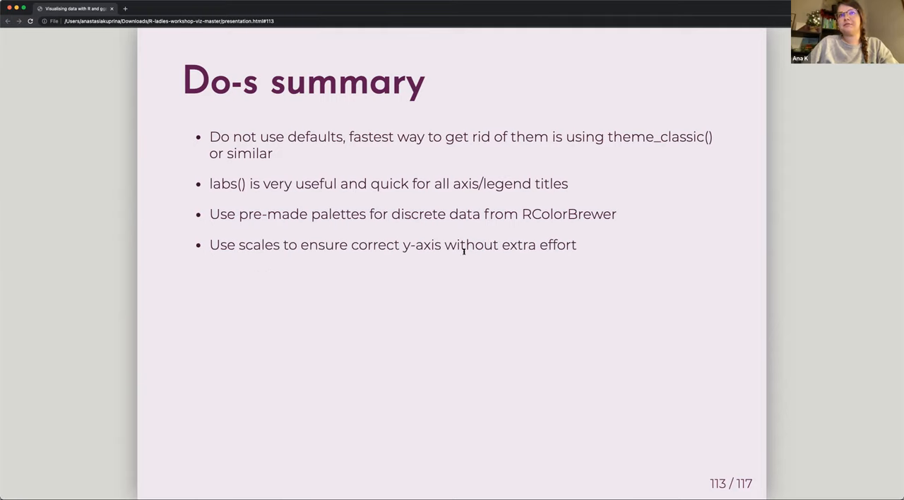
pyautogui.moveTo(357, 270)
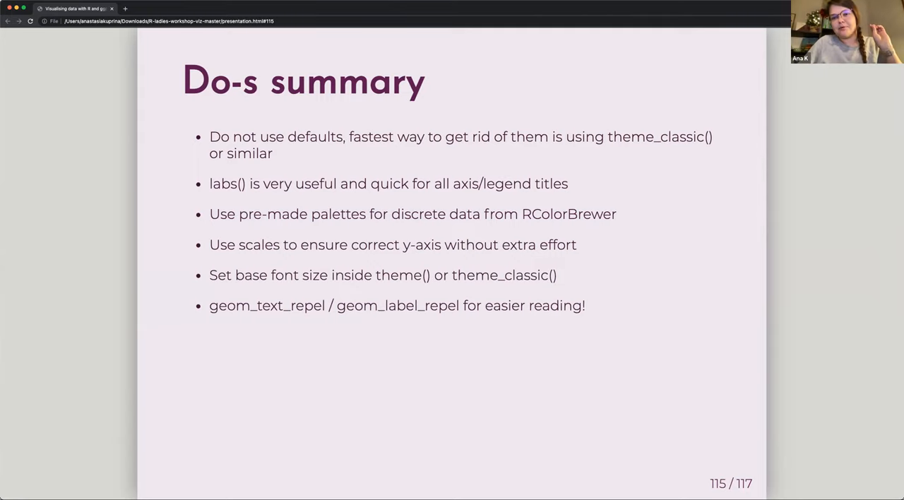
pyautogui.moveTo(568, 363)
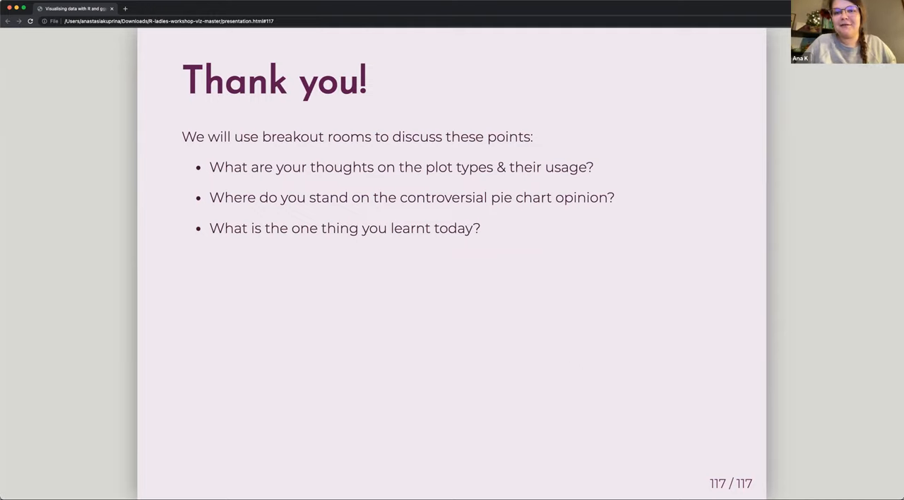
pyautogui.moveTo(544, 402)
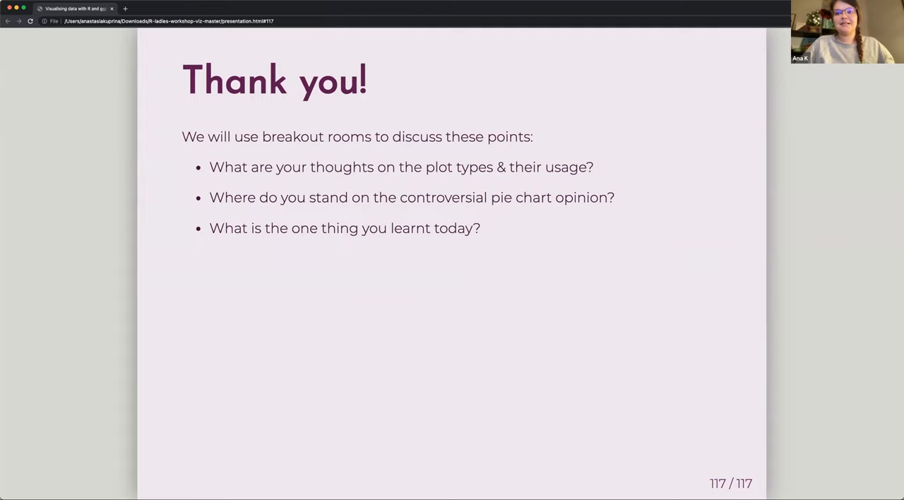
pyautogui.moveTo(408, 176)
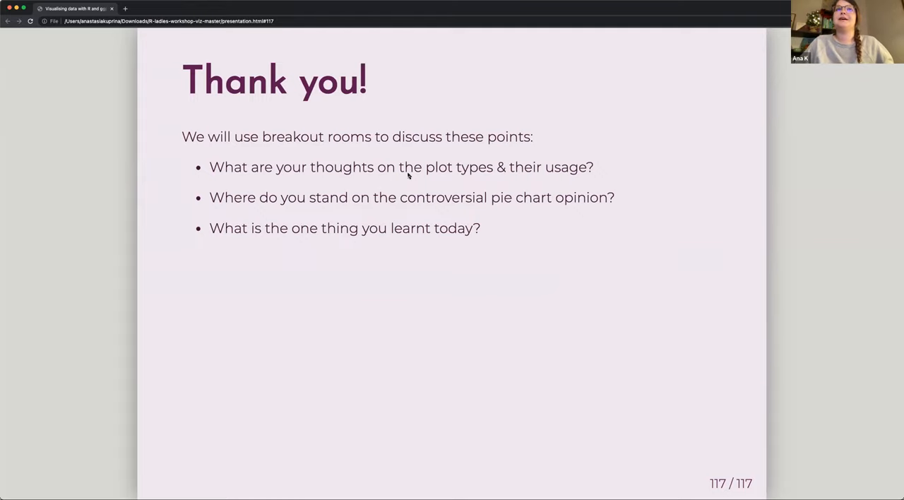